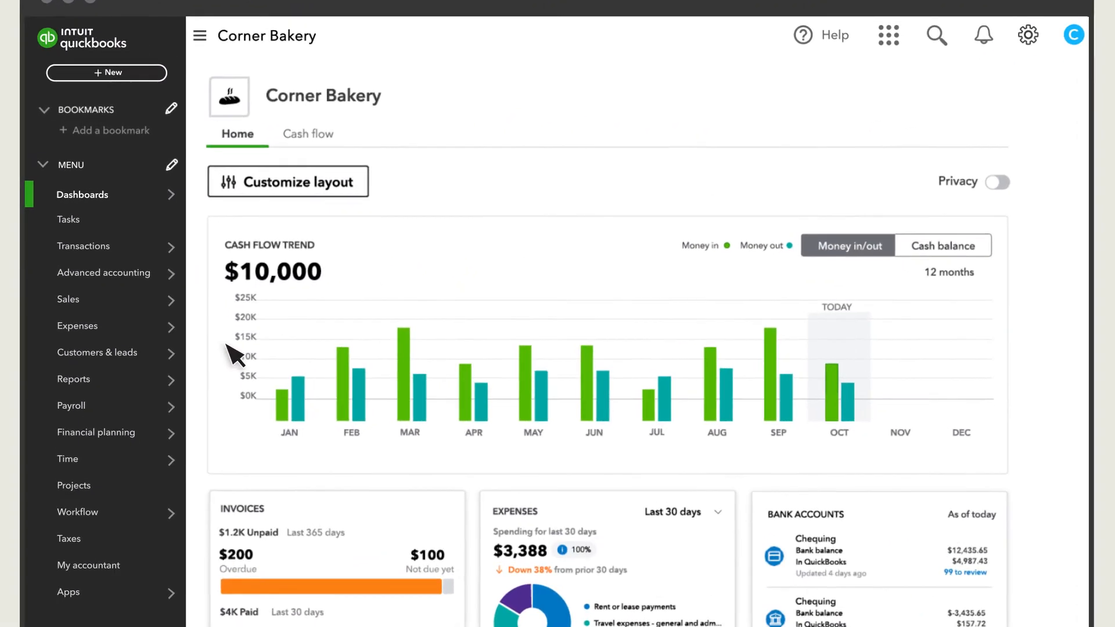
Step: From Reports, create a new custom report using the Invoice report type
click(73, 379)
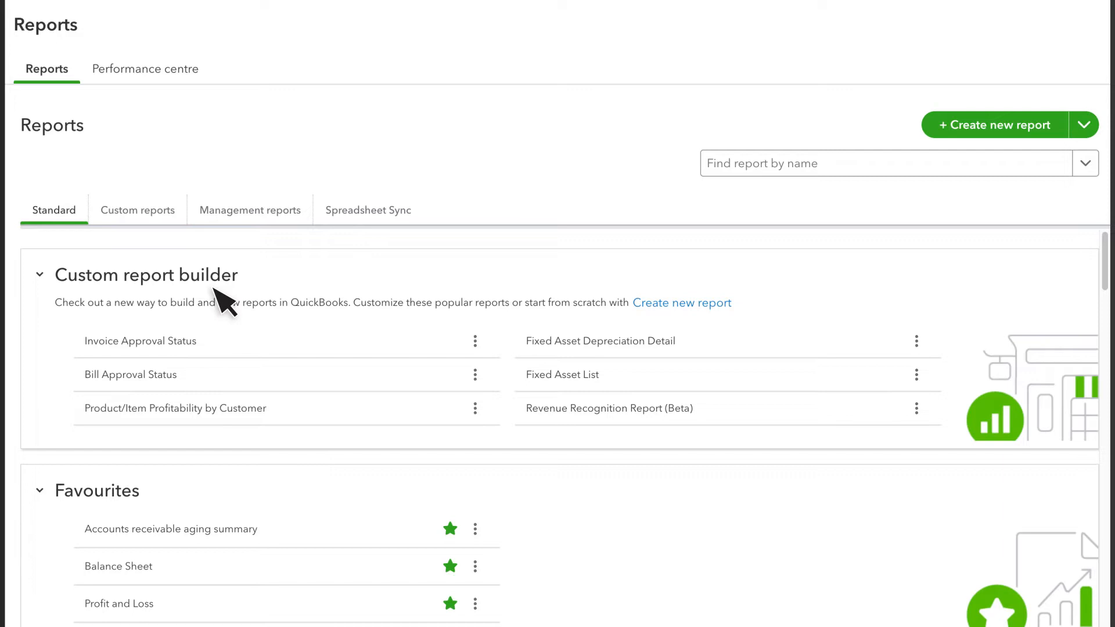
click(995, 124)
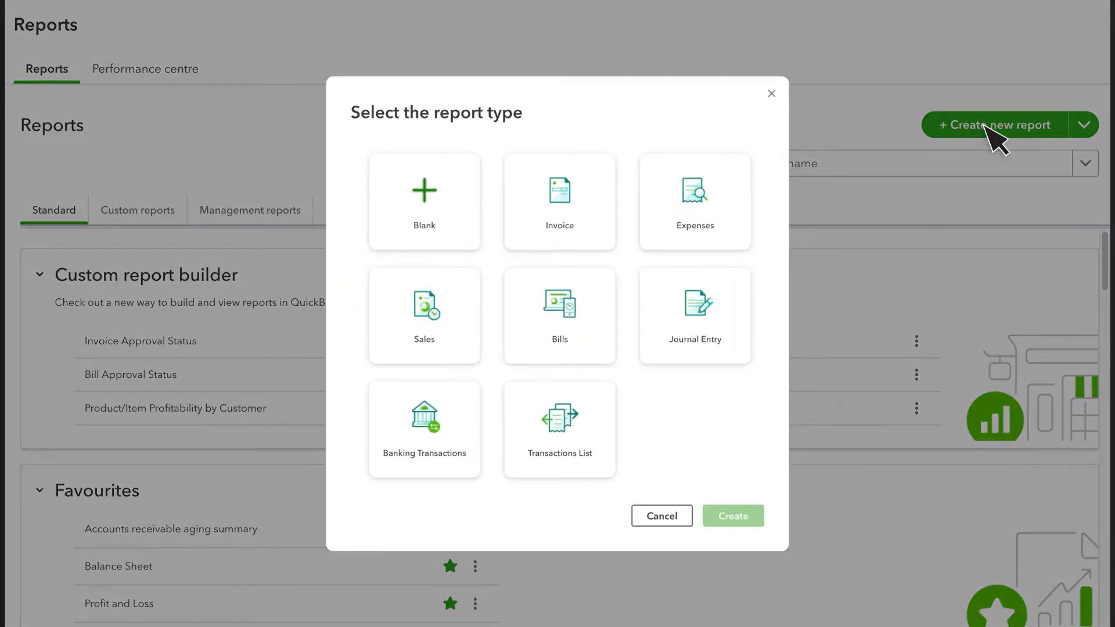
click(559, 202)
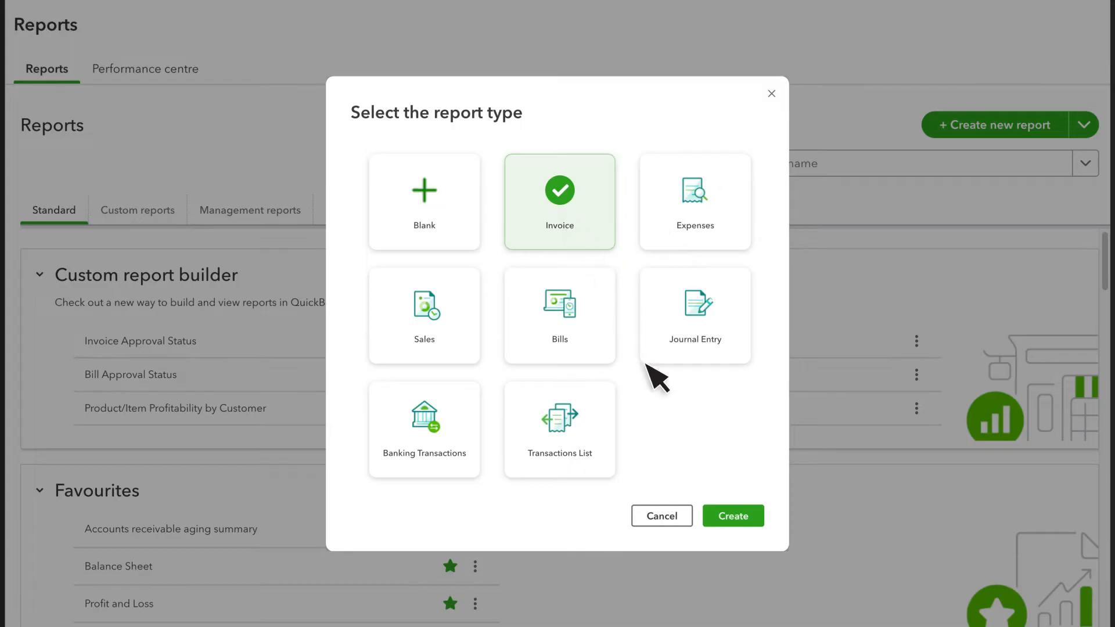
click(732, 516)
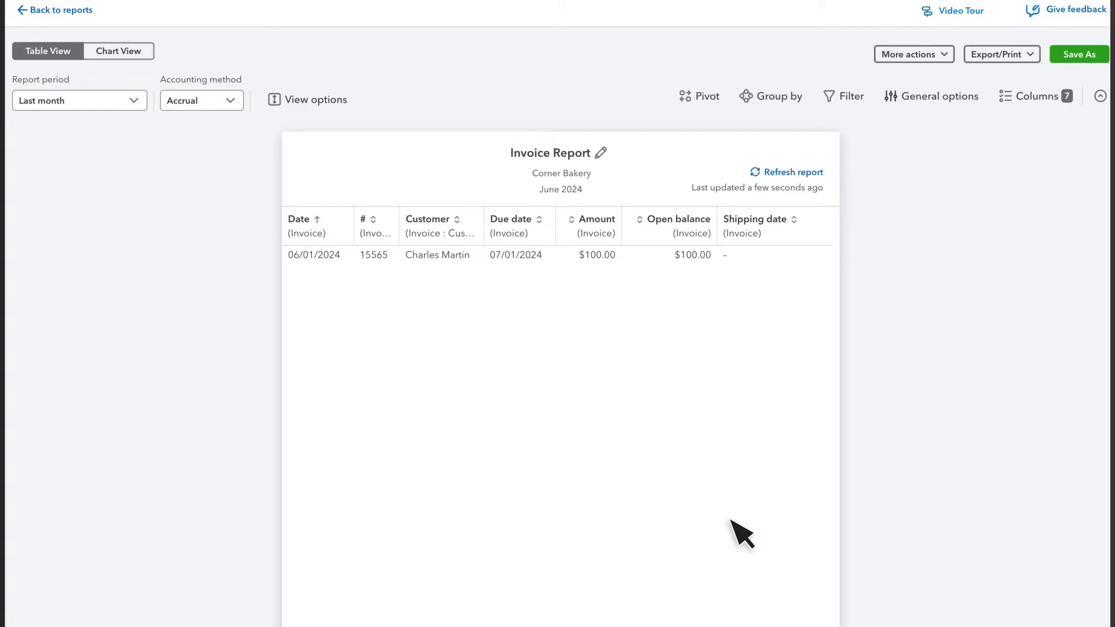
mouse_move(726, 522)
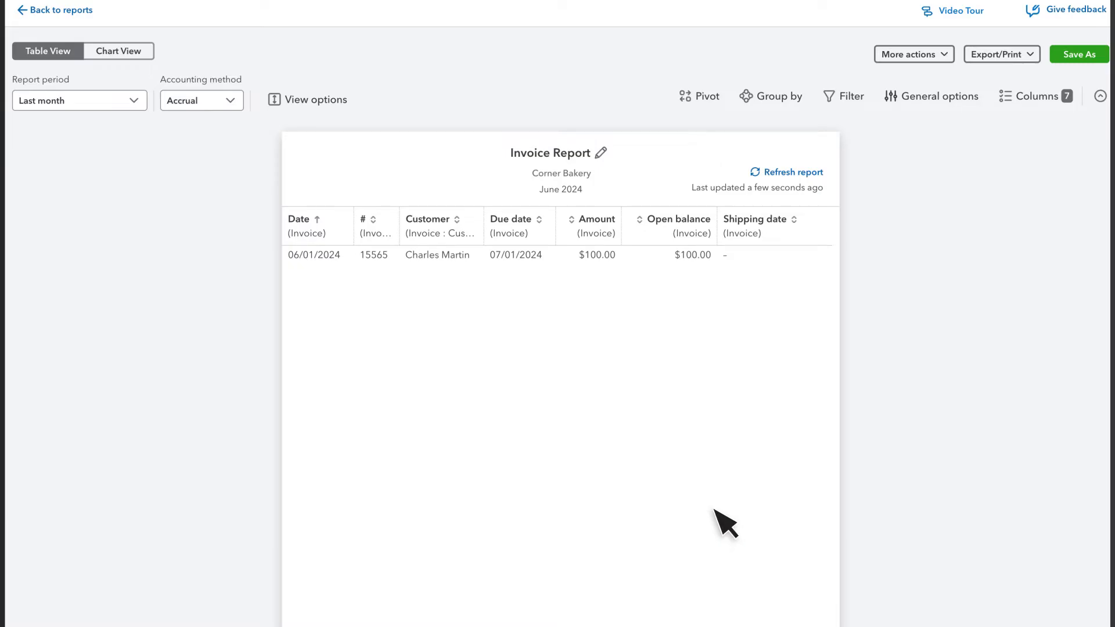
Step: Change the report period from Last month to This fiscal year to date
click(79, 100)
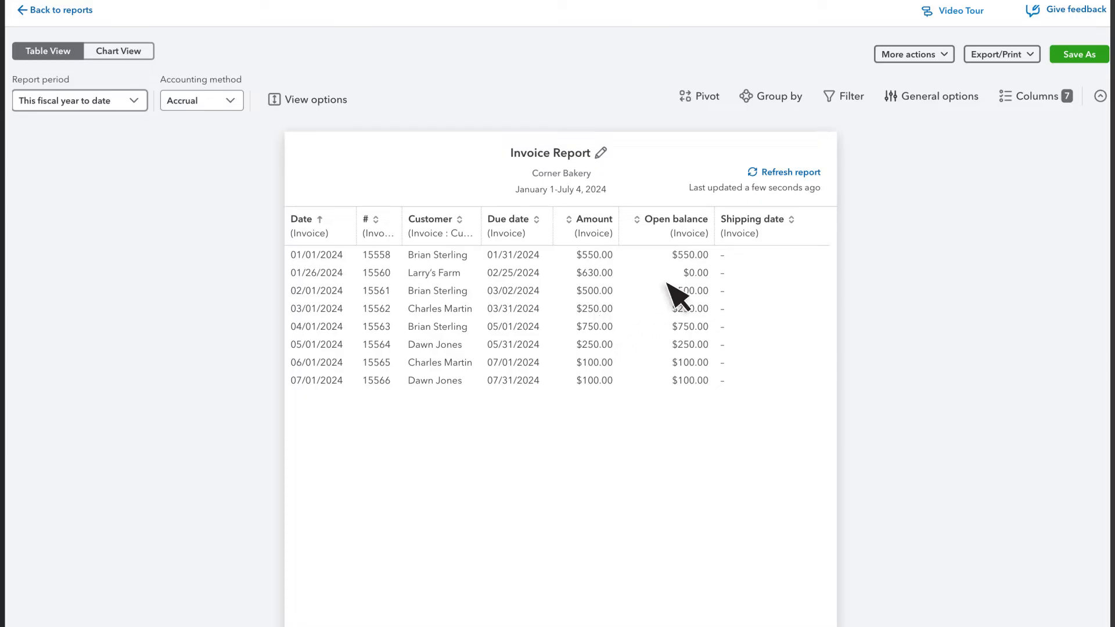
Step: Remove the Shipping date column and move Customer directly after Date
click(1035, 96)
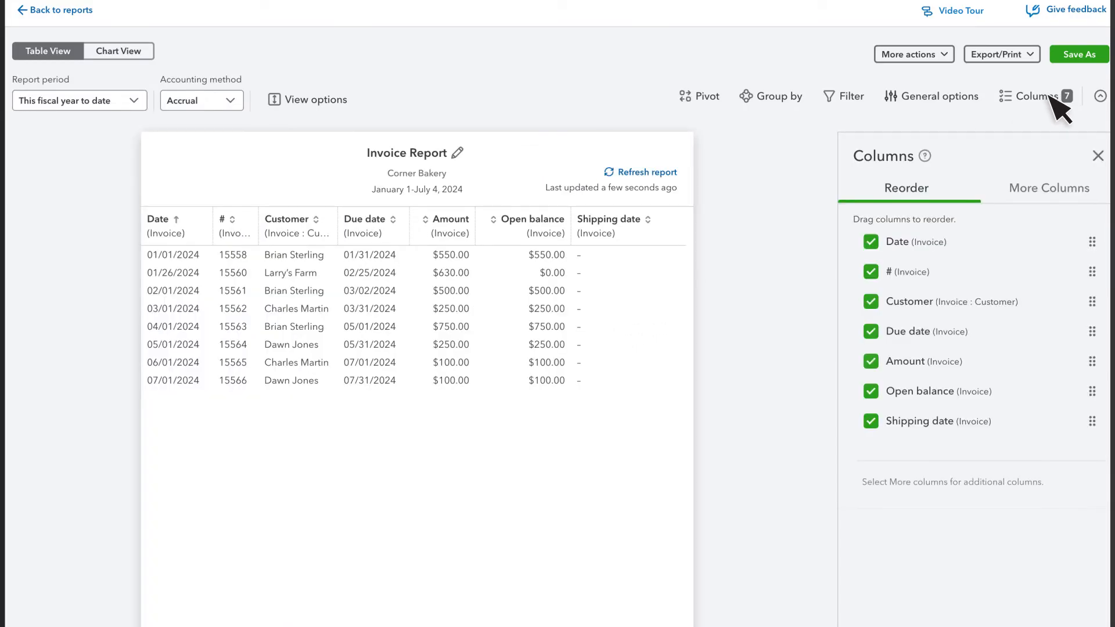
mouse_move(961, 180)
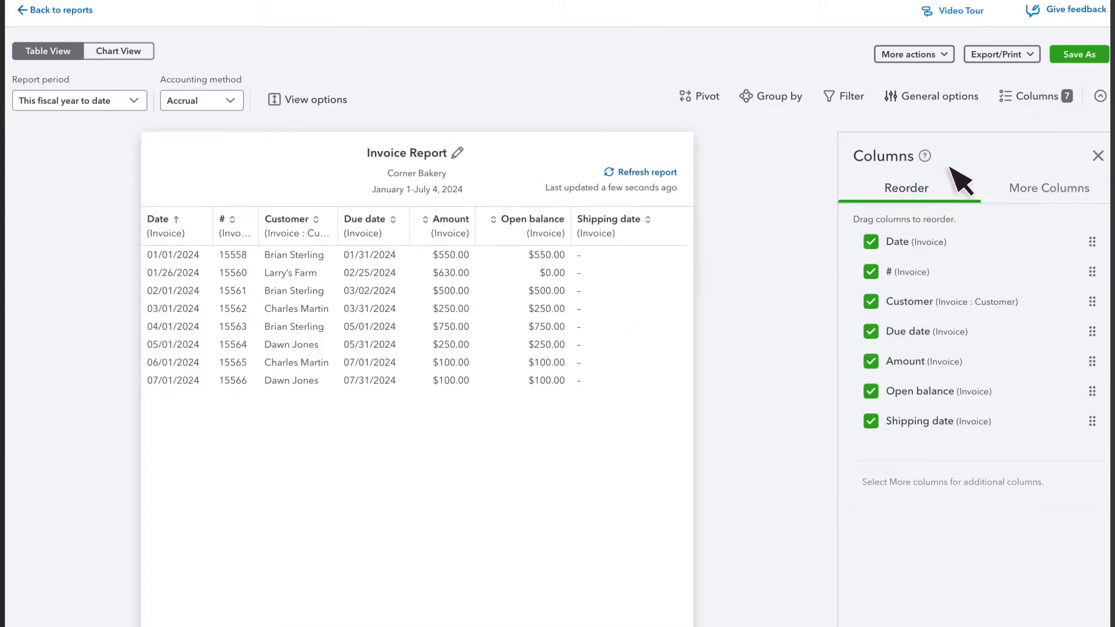
mouse_move(921, 436)
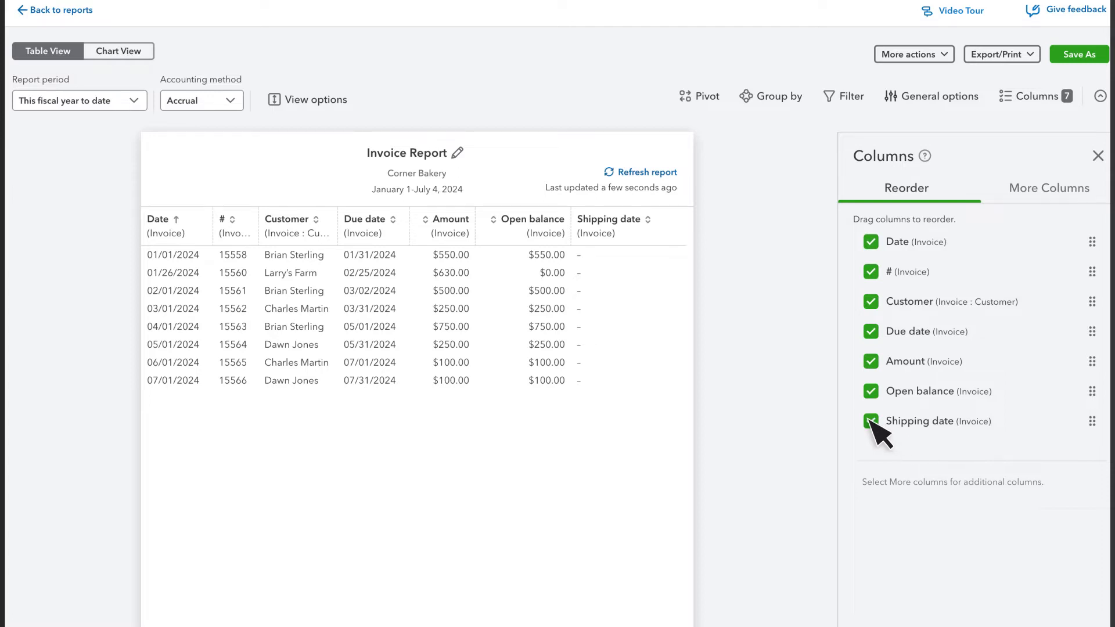
click(870, 421)
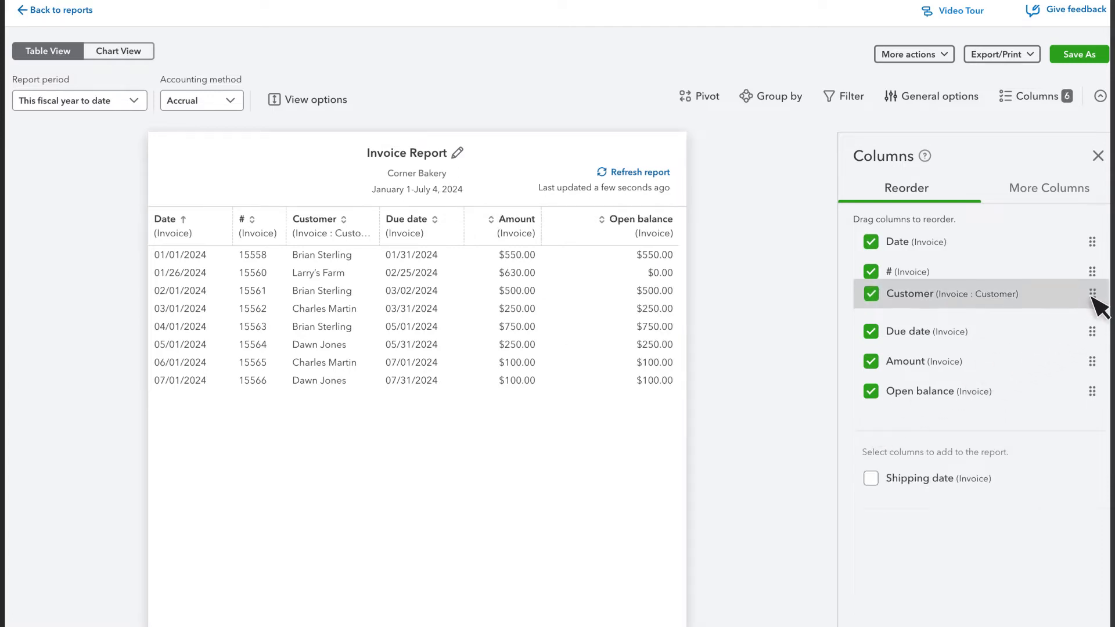
drag(1092, 294, 1093, 272)
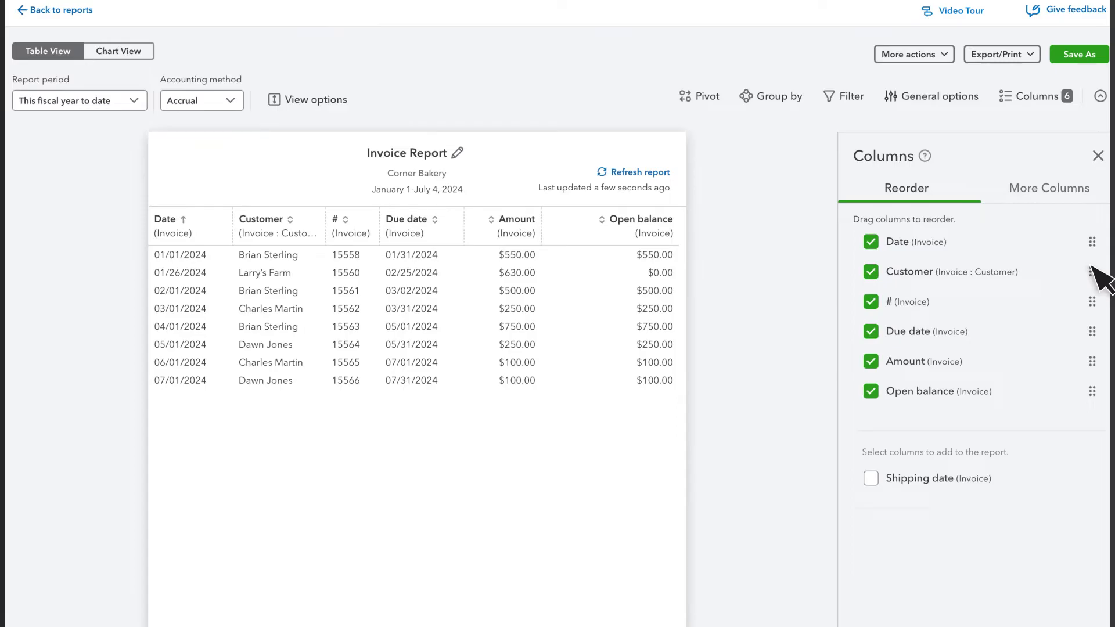
mouse_move(1048, 202)
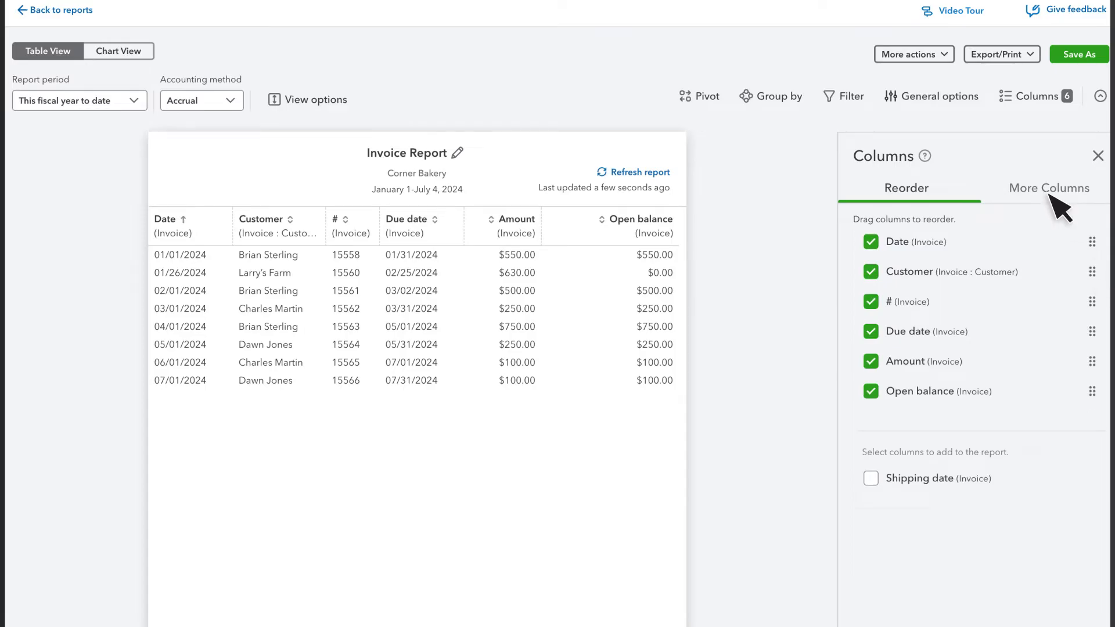
Step: Add the A/R Paid column from More Columns, then close the column settings
click(1048, 187)
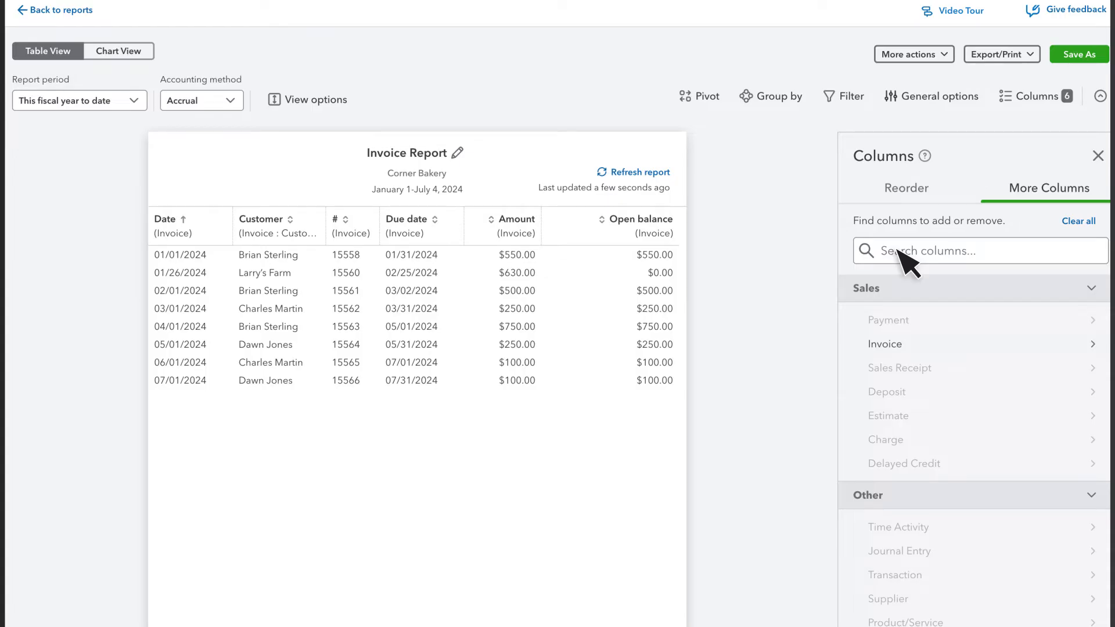
text(a/r paid)
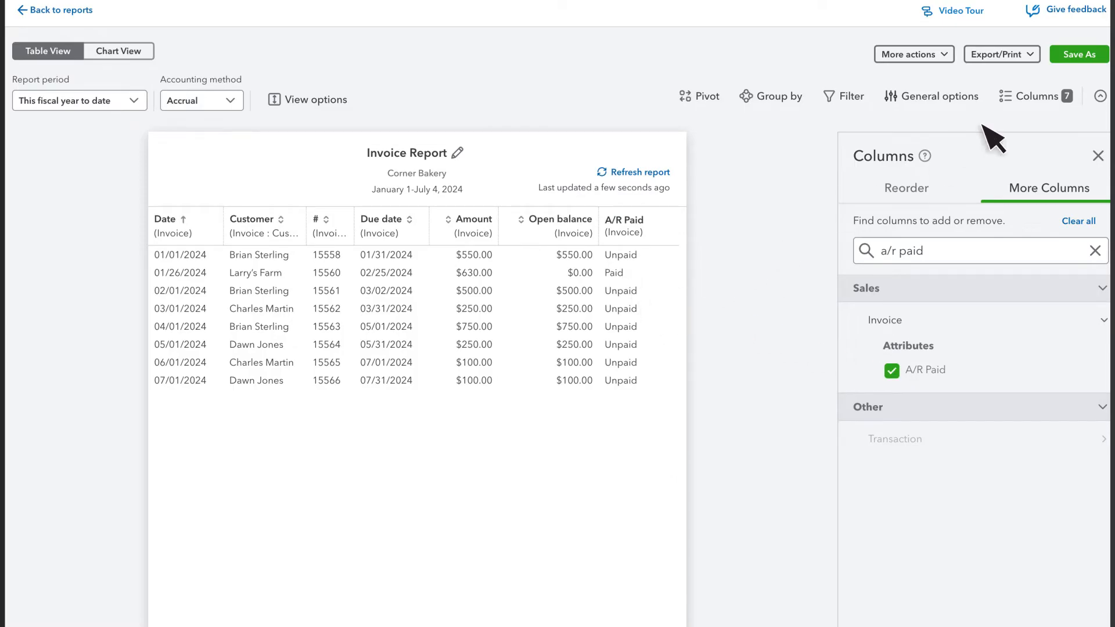
click(1034, 96)
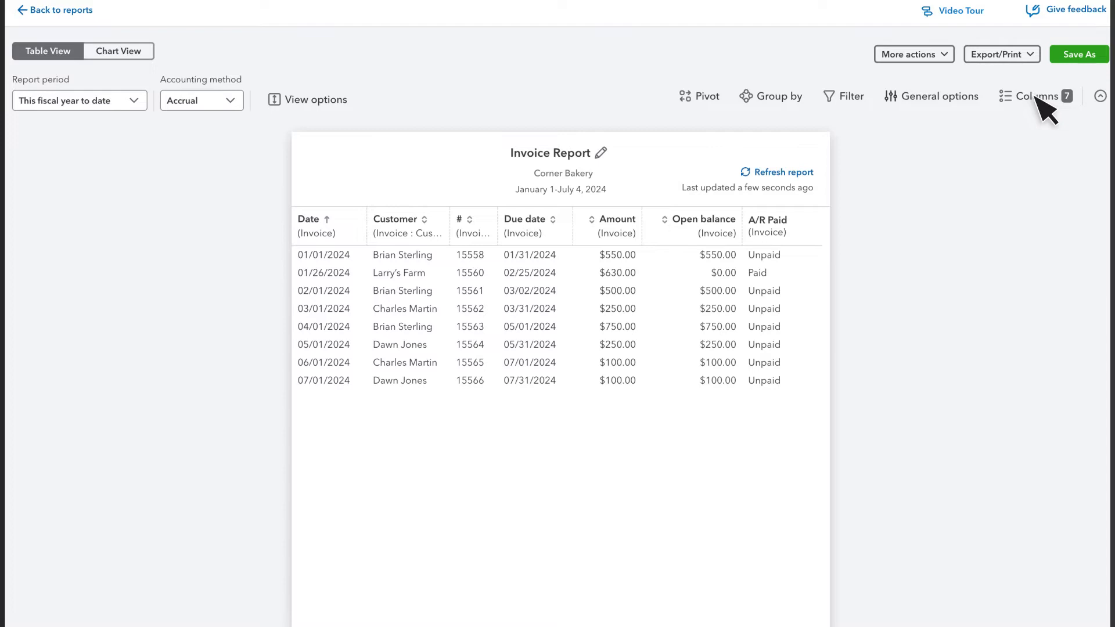
mouse_move(904, 107)
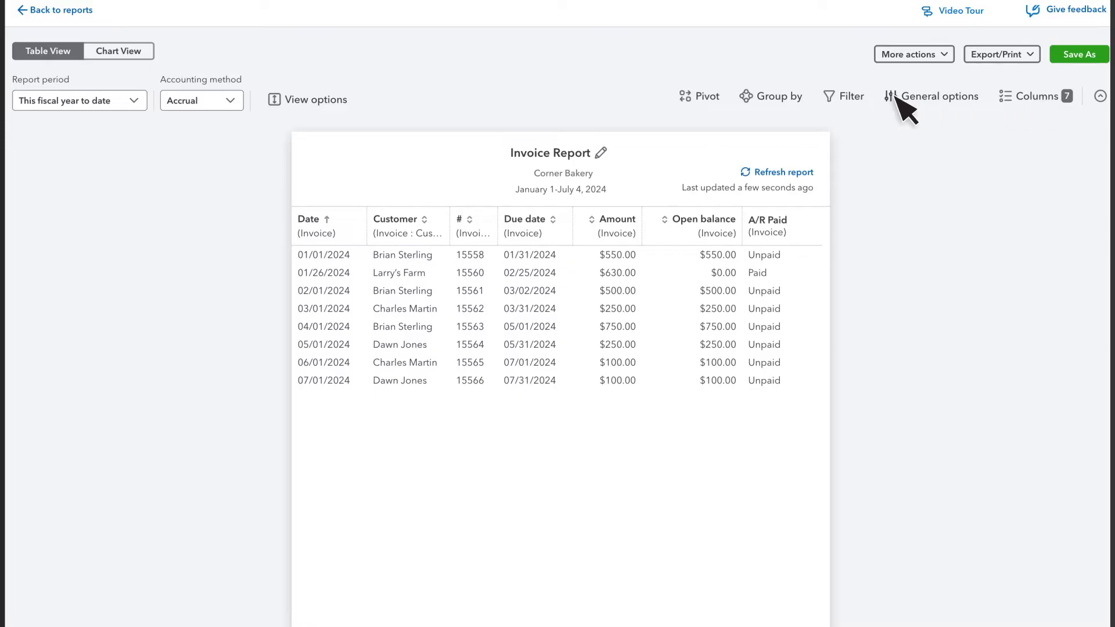
Step: Set the report's Group by field to Customer
click(770, 96)
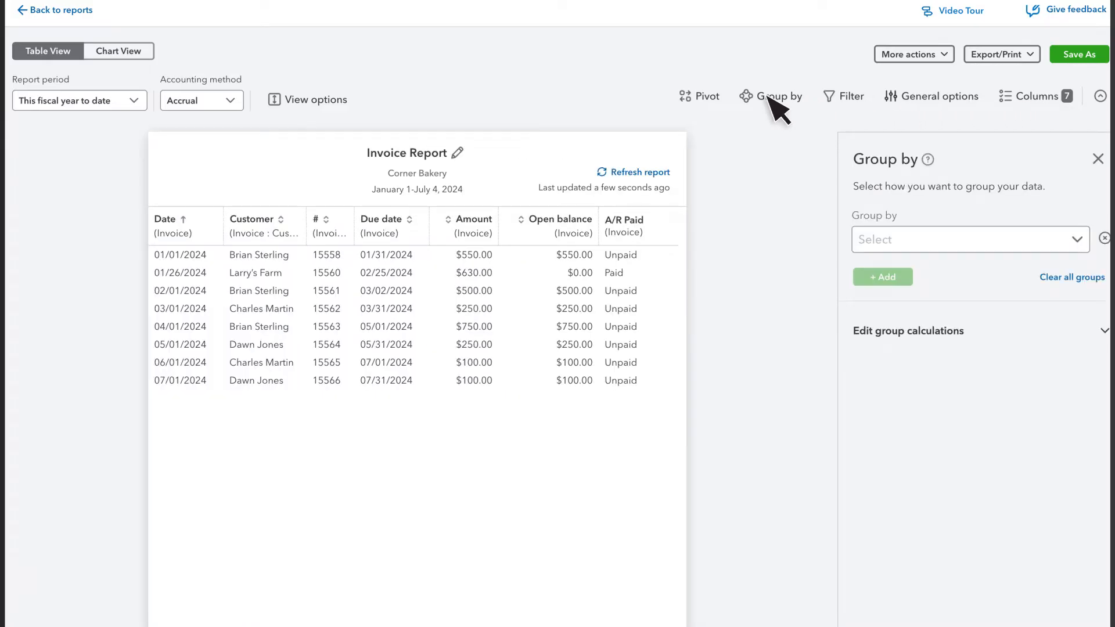
click(967, 239)
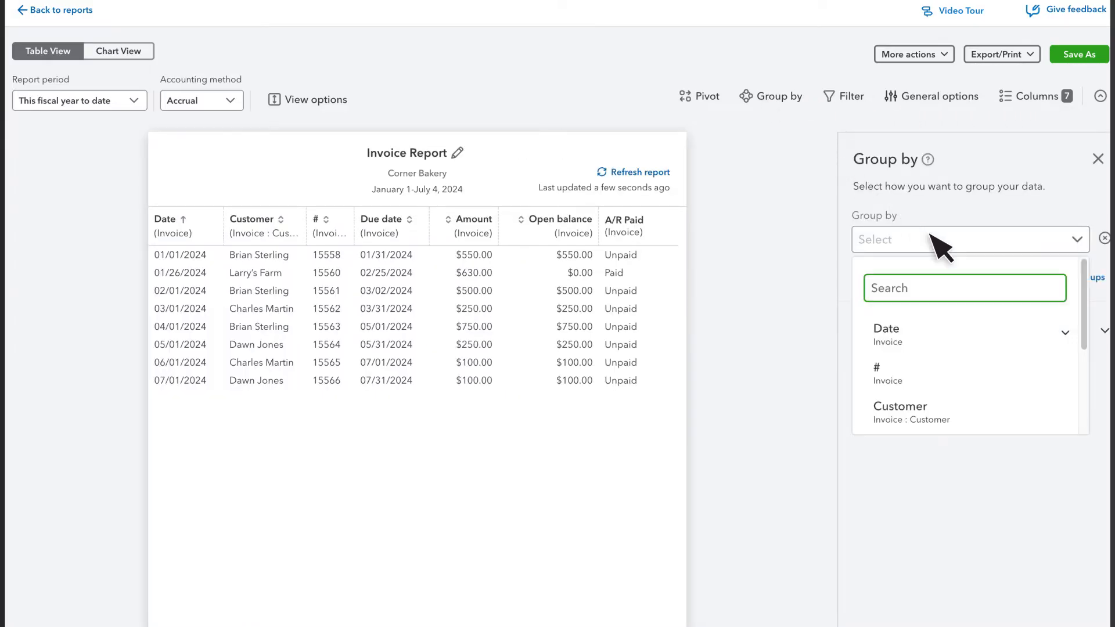
click(911, 413)
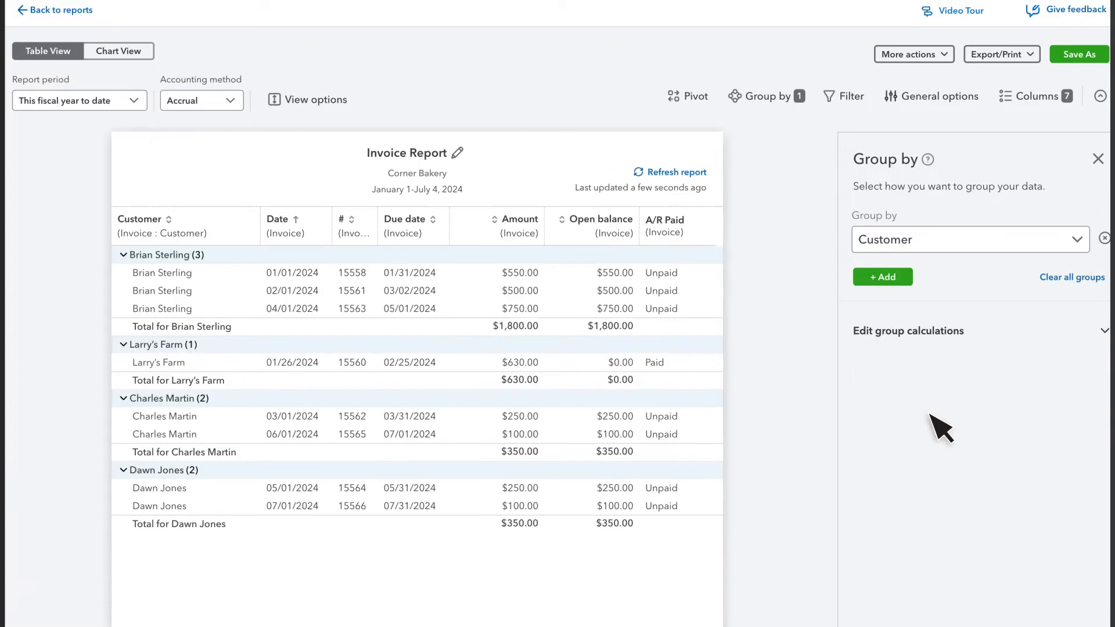
mouse_move(242, 266)
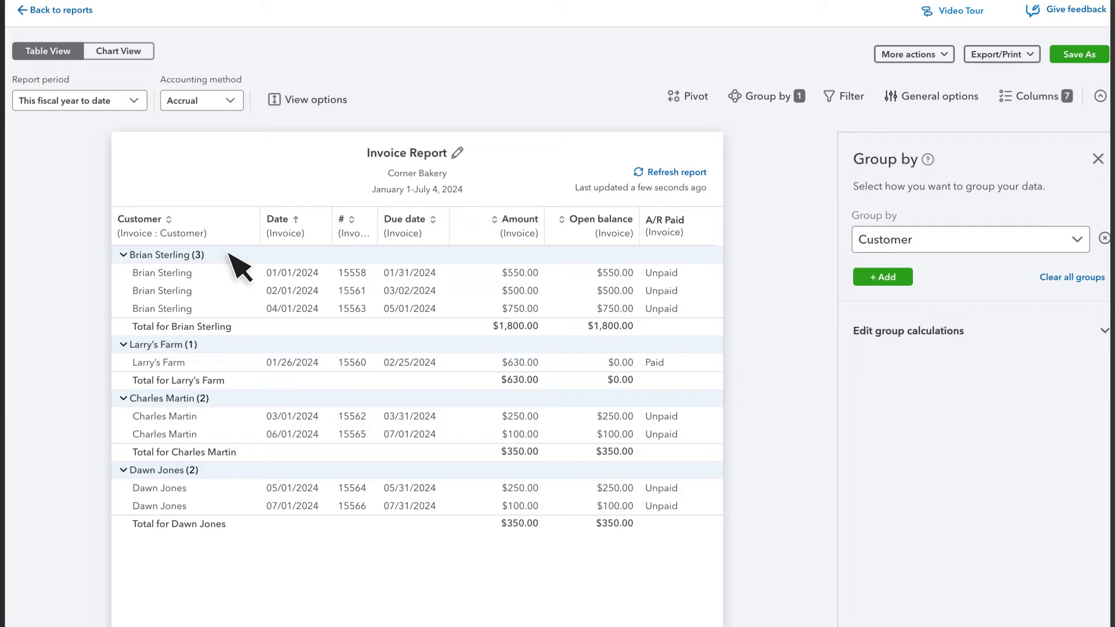
mouse_move(240, 423)
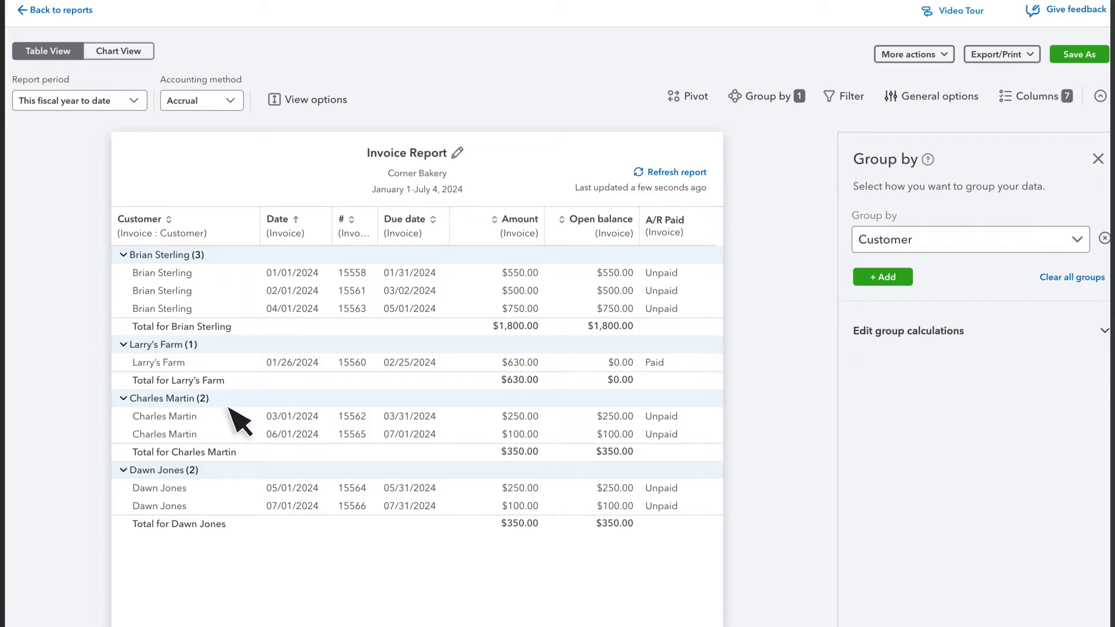
mouse_move(250, 370)
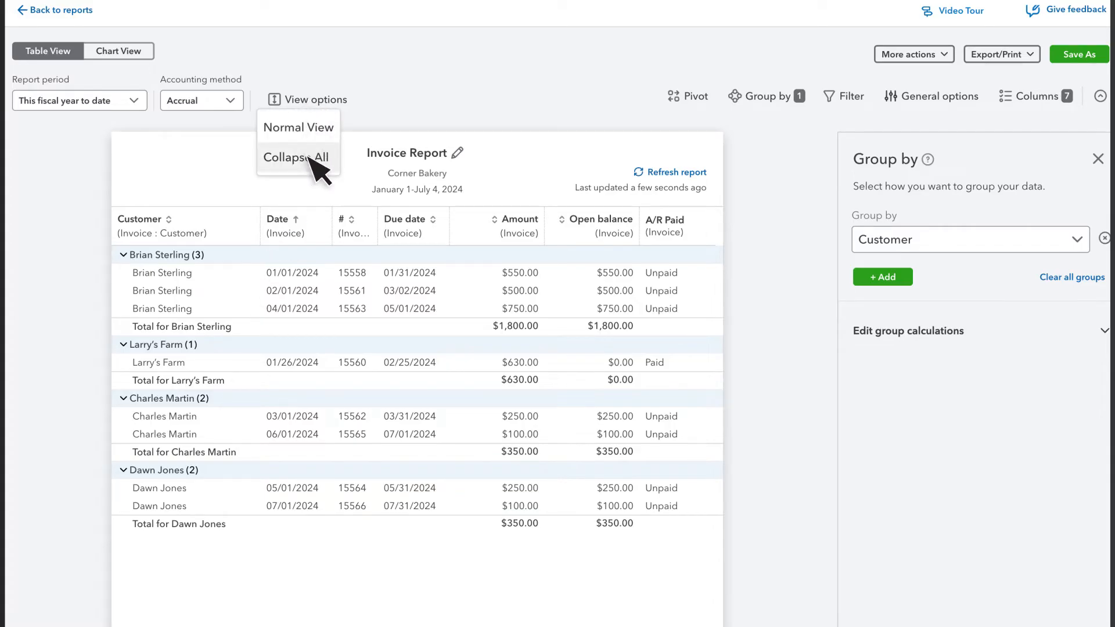
click(297, 157)
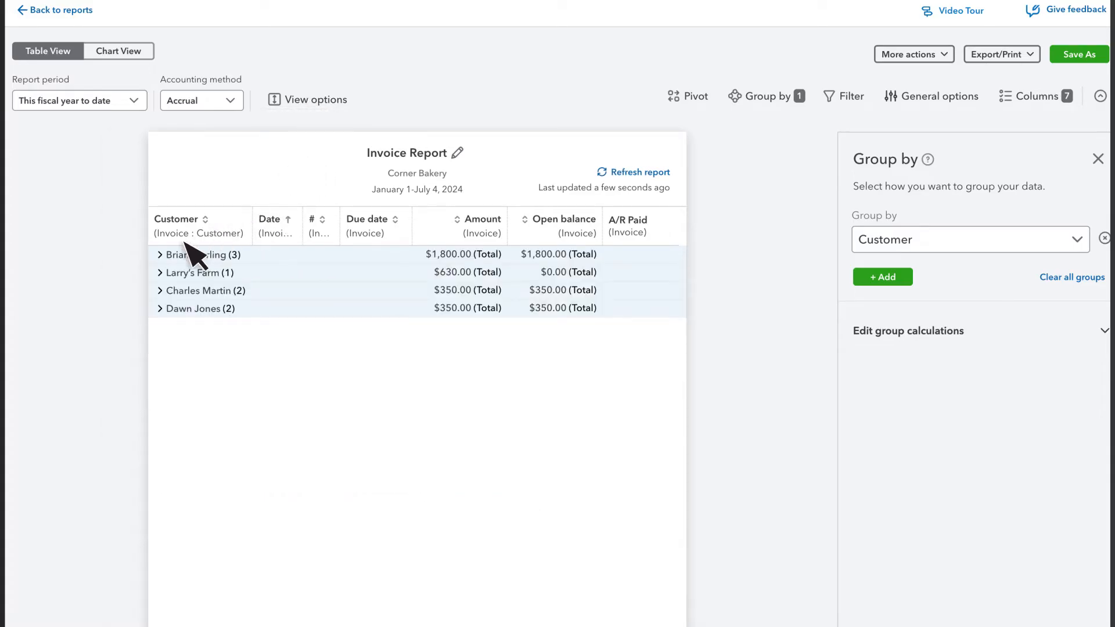
click(161, 255)
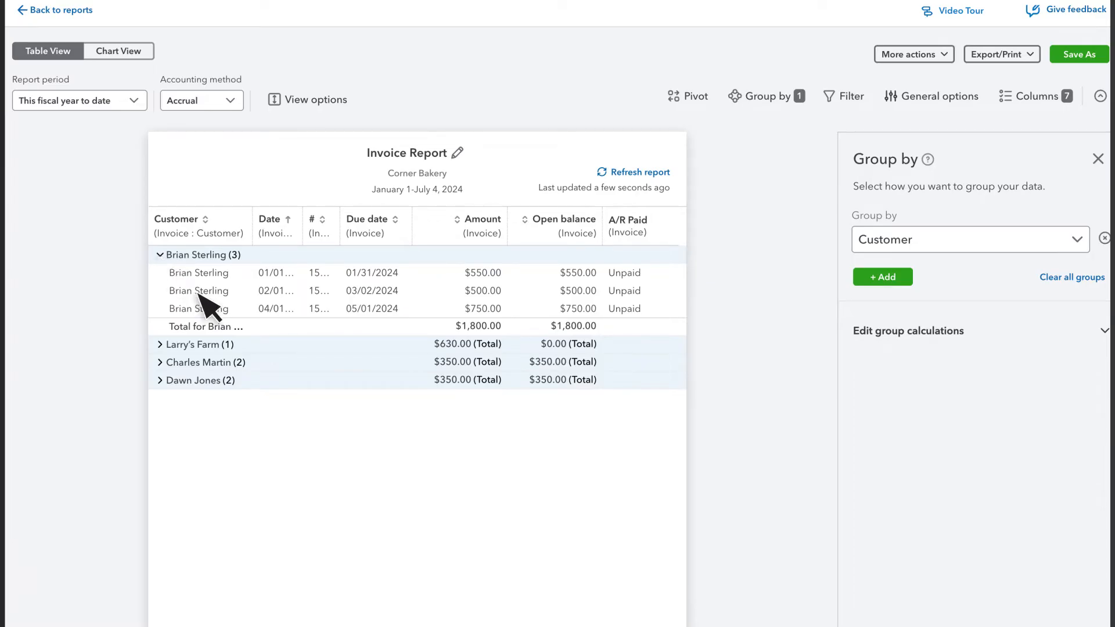
mouse_move(272, 364)
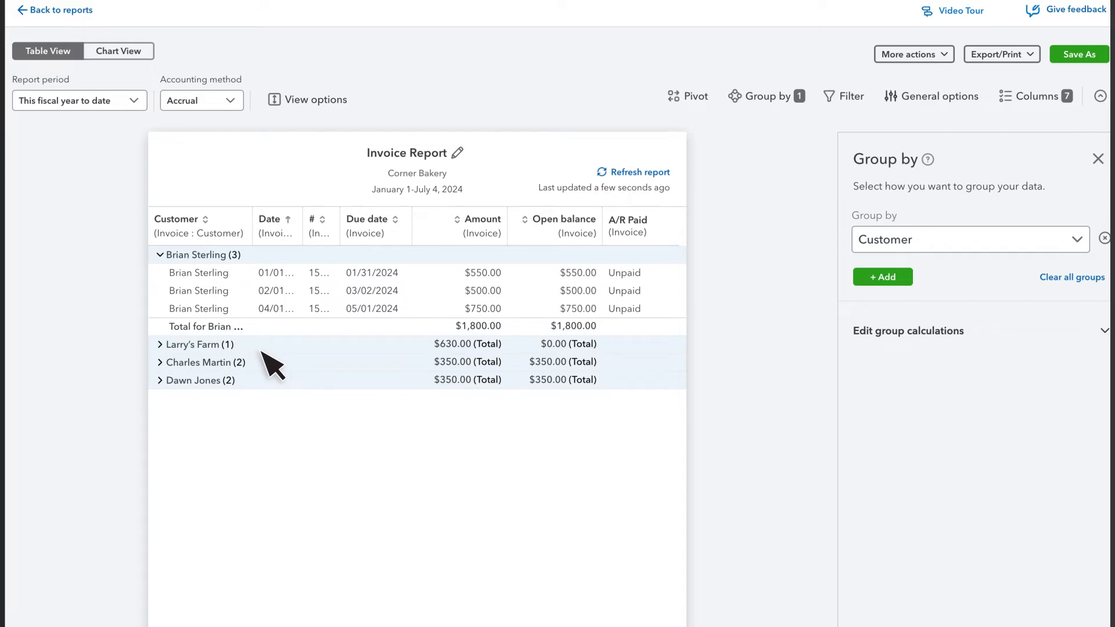
mouse_move(515, 362)
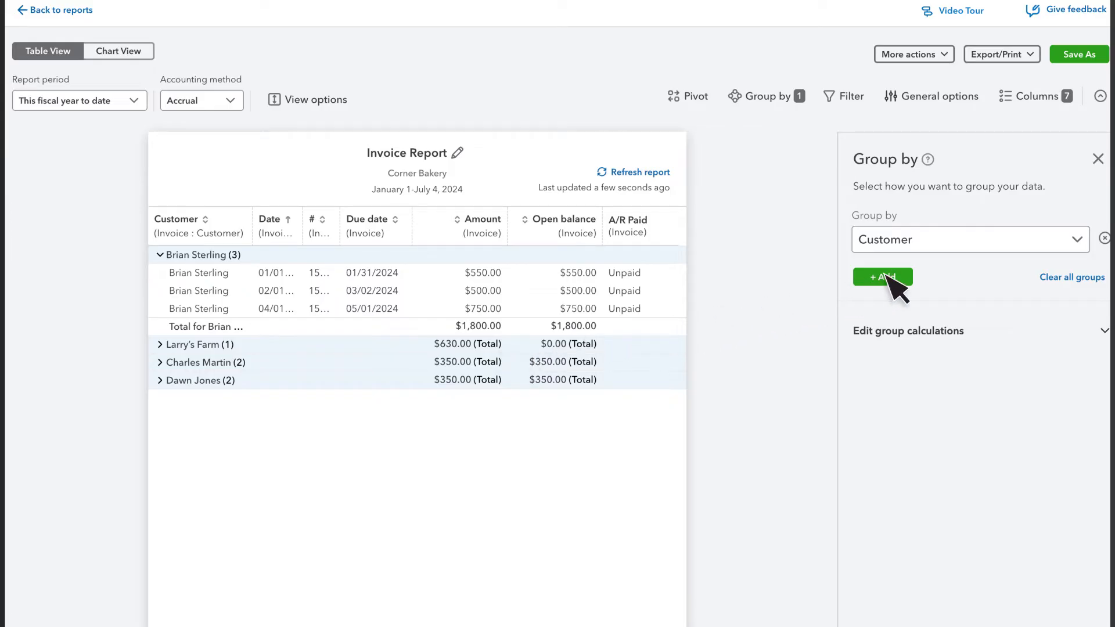
click(882, 276)
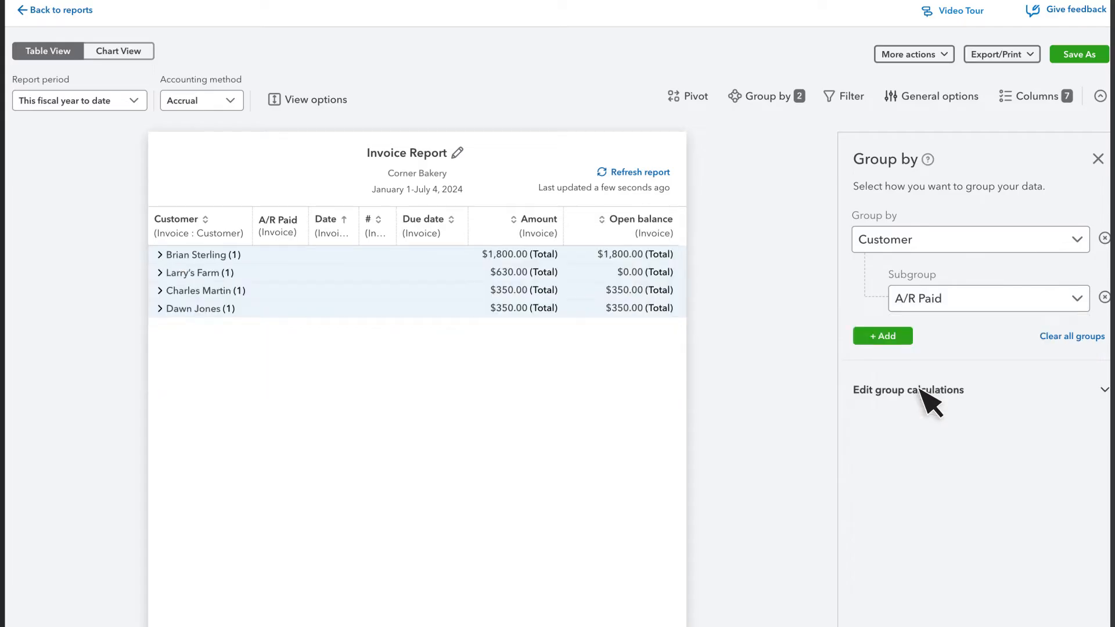
click(160, 254)
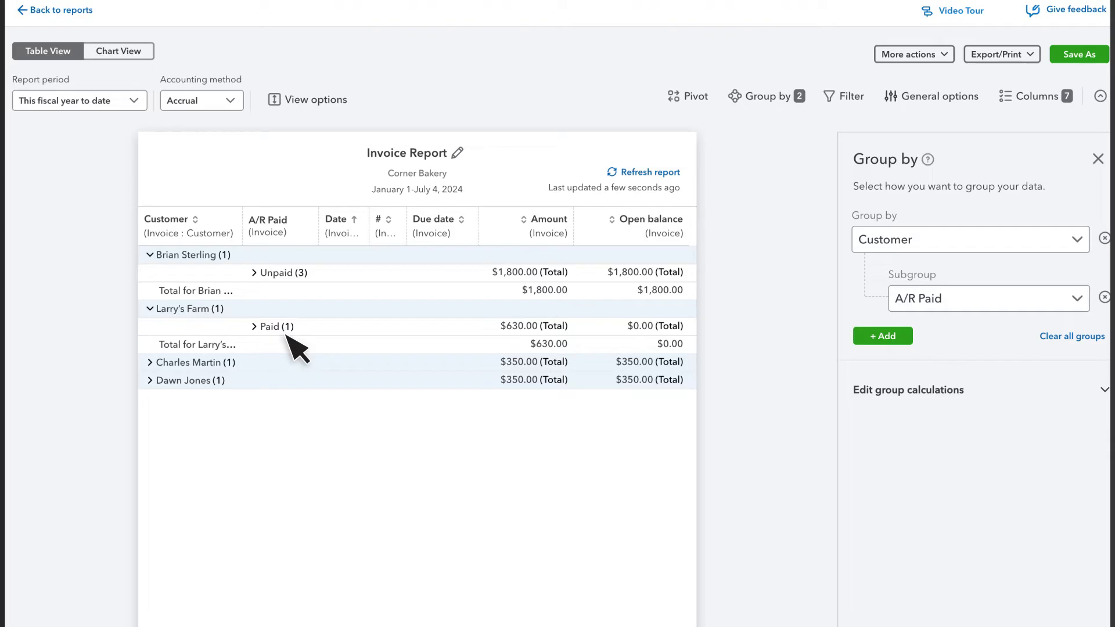
mouse_move(295, 282)
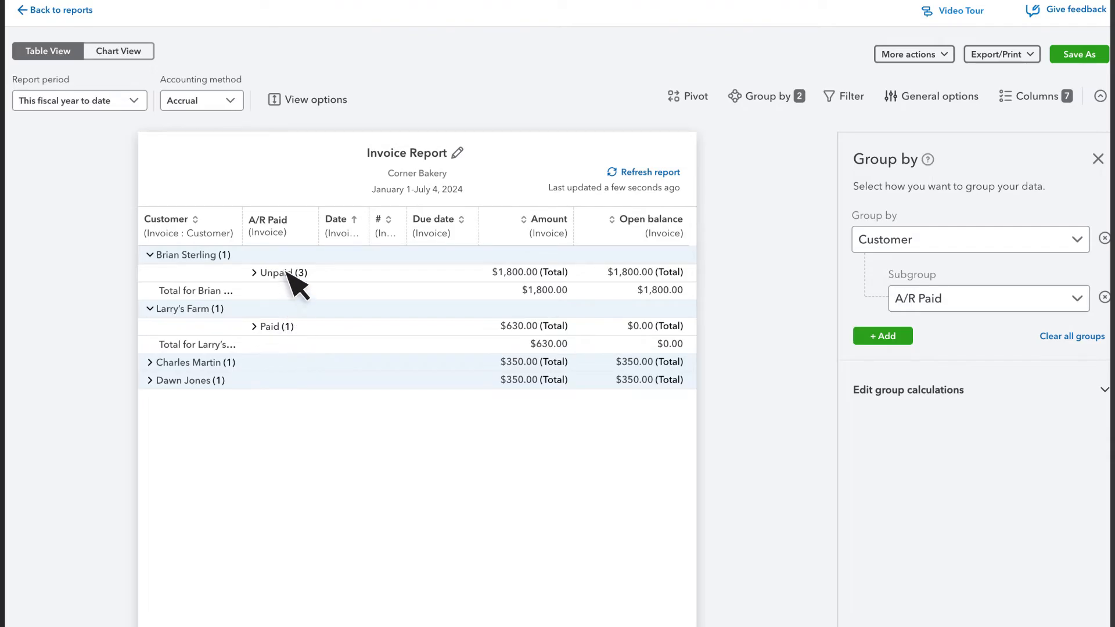
click(278, 272)
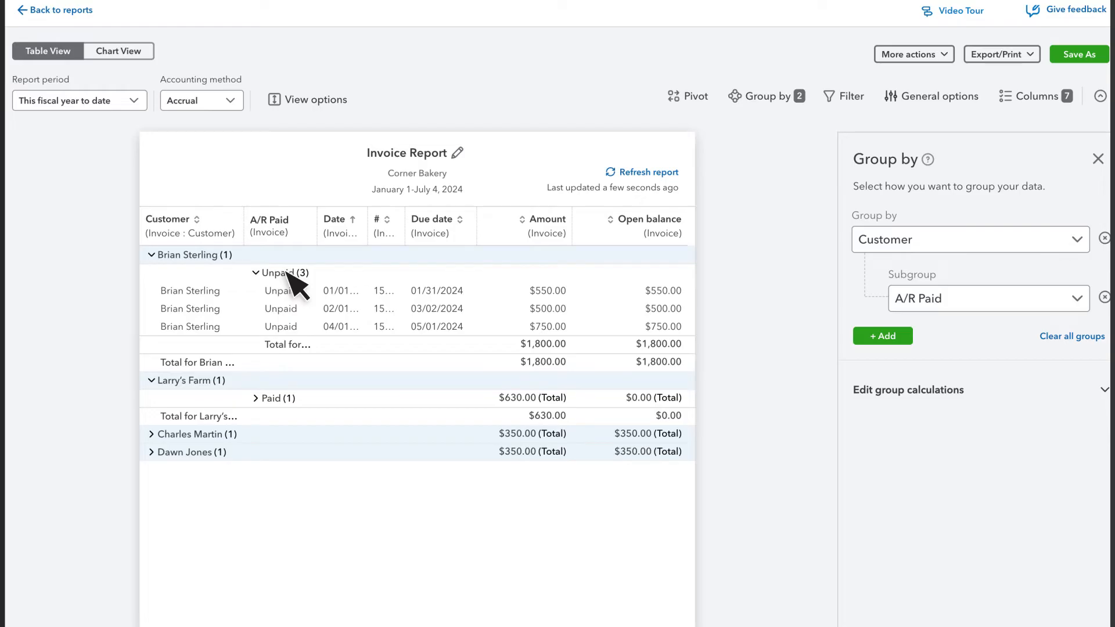
mouse_move(367, 245)
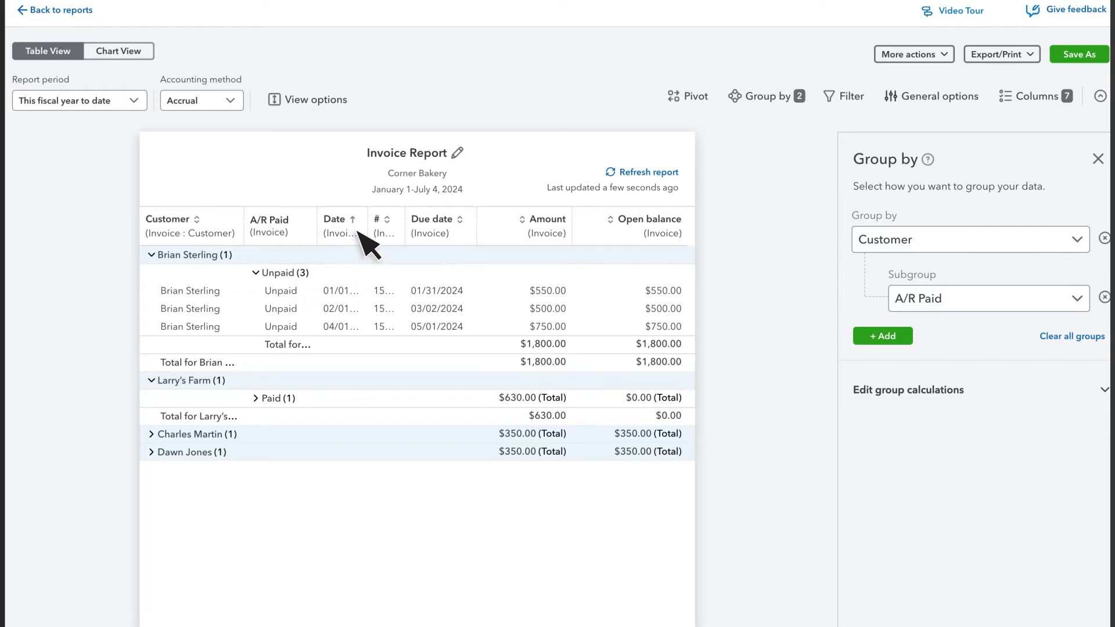
mouse_move(343, 241)
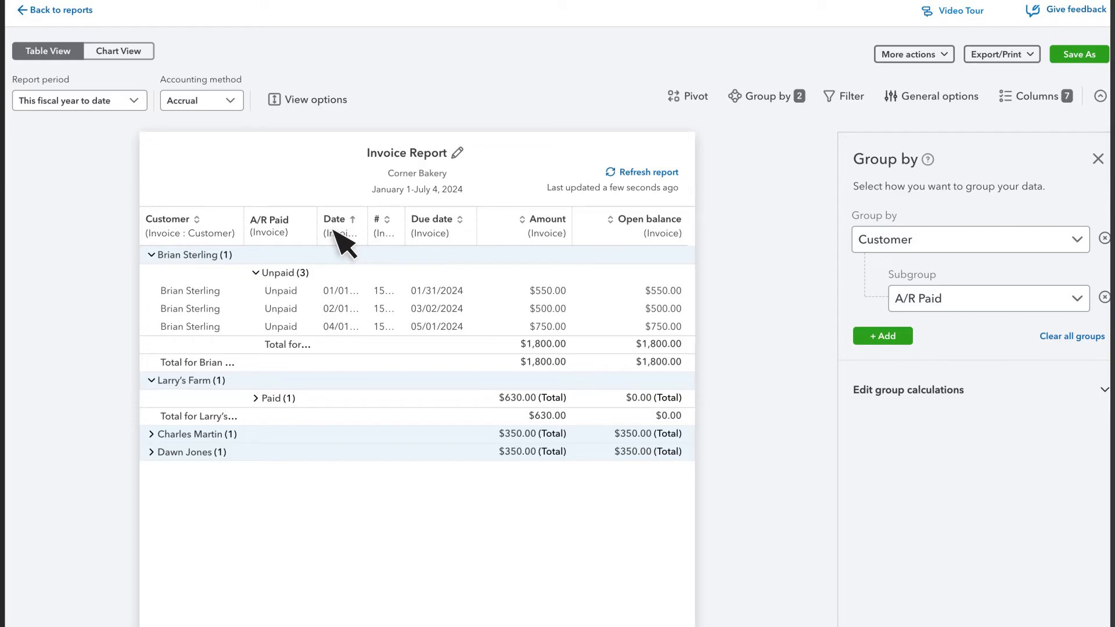
Step: Sort by customer name, then by open balance from highest to lowest
click(176, 219)
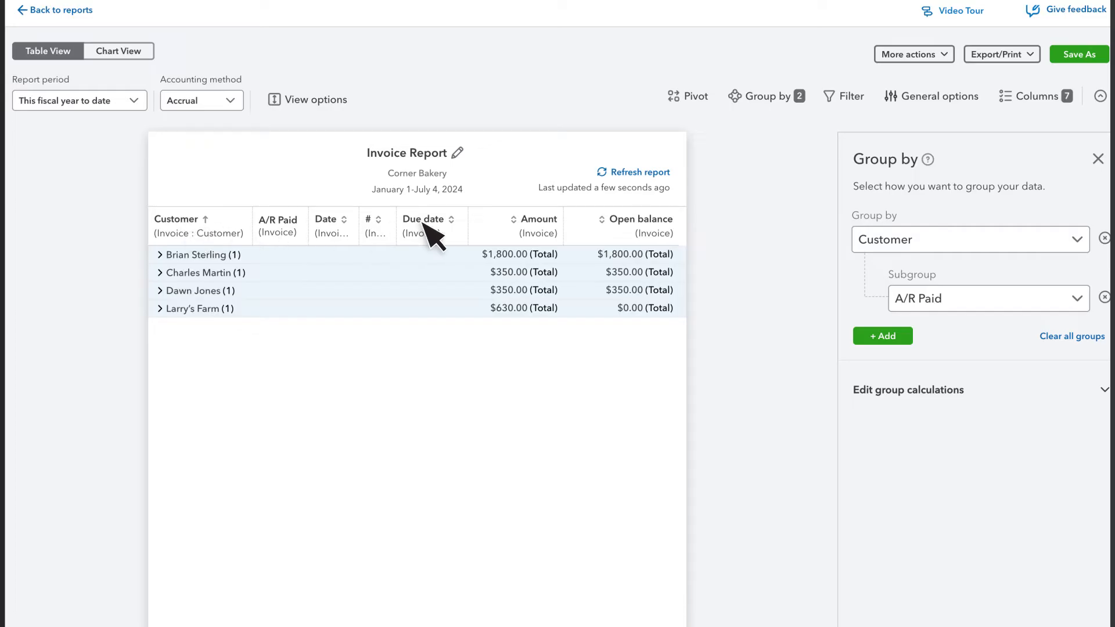
click(641, 219)
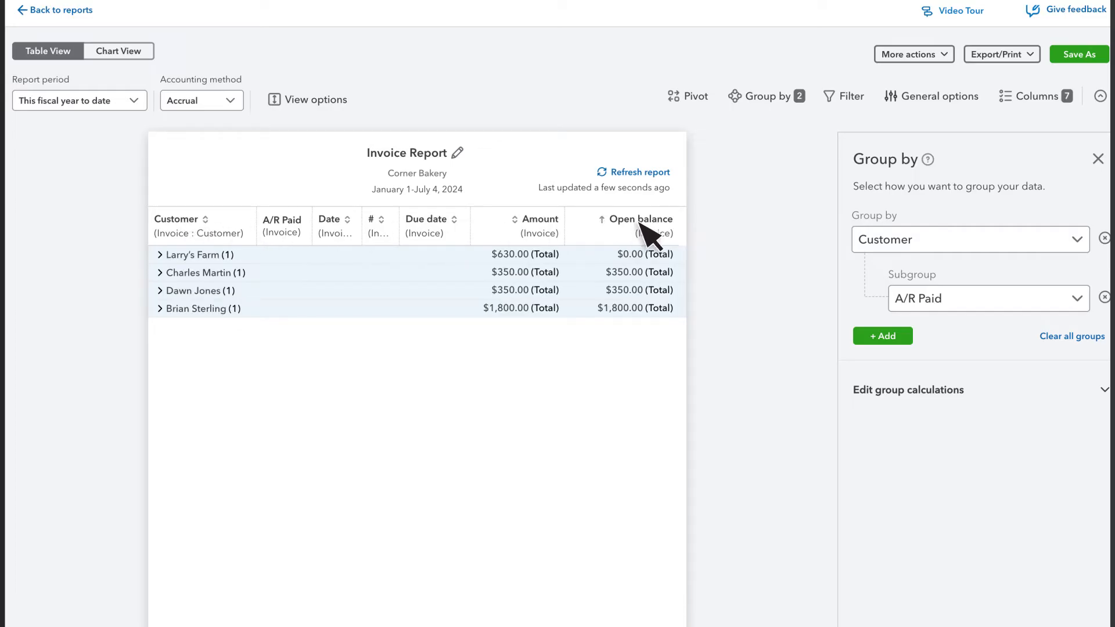
click(637, 218)
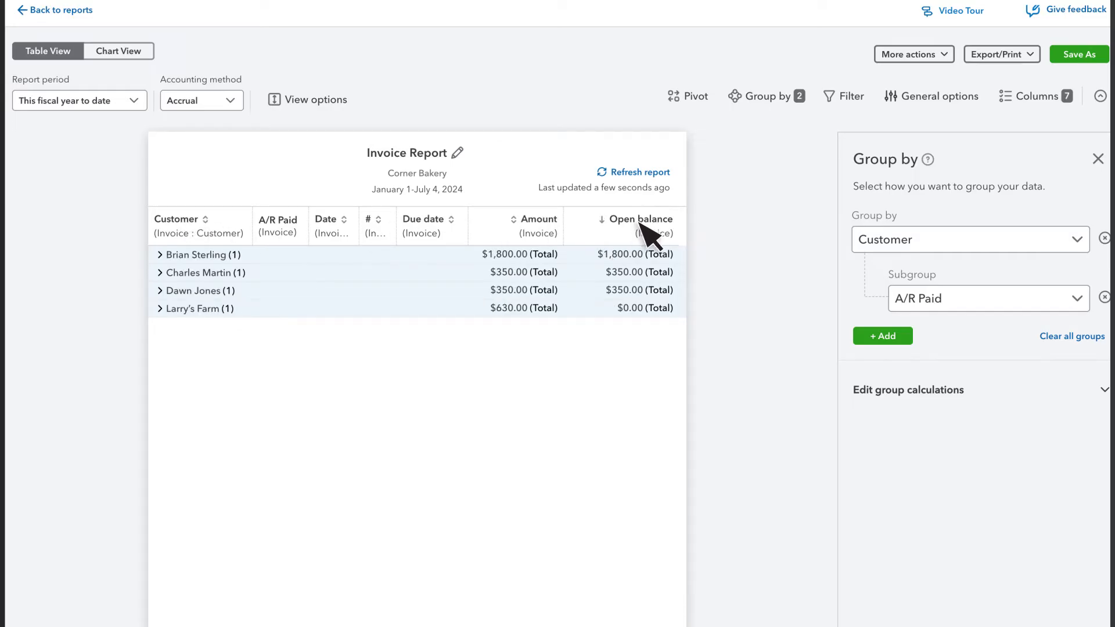
mouse_move(713, 269)
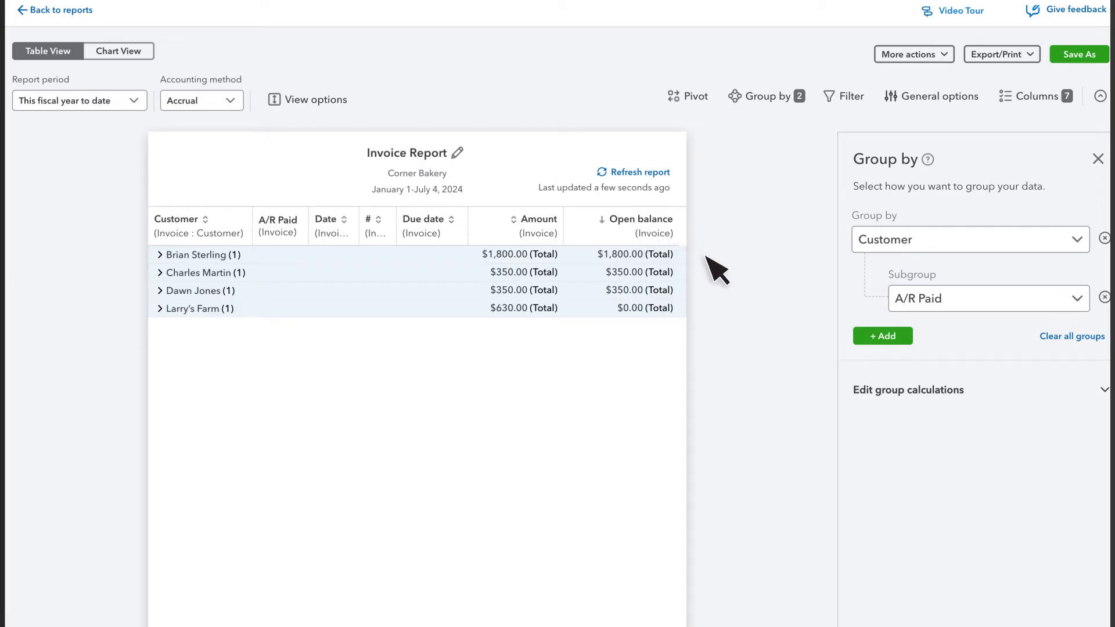
mouse_move(716, 324)
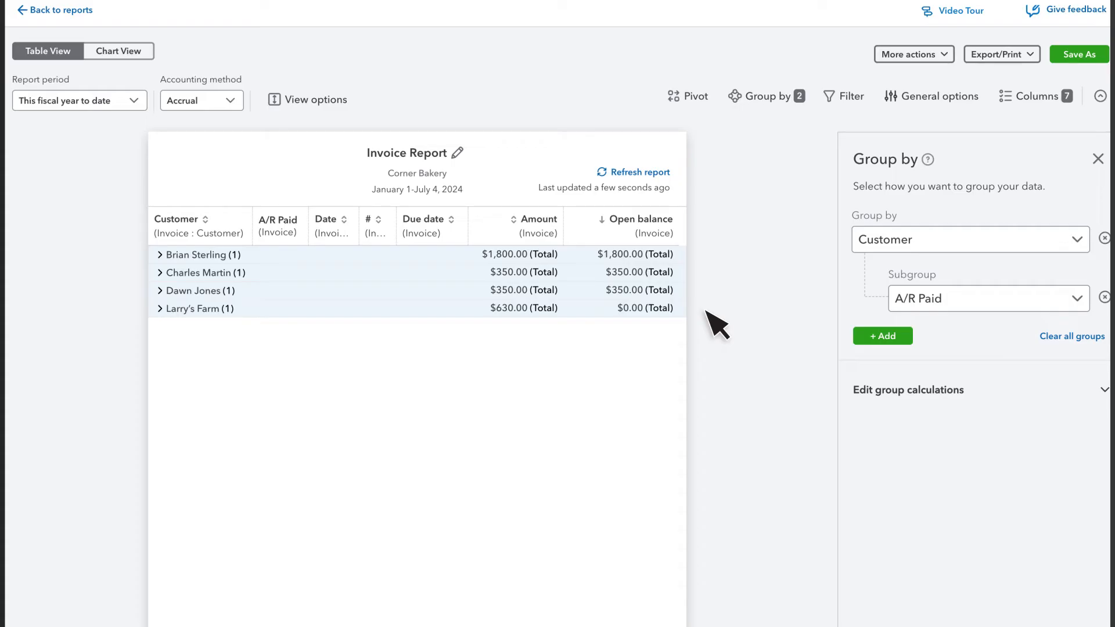
mouse_move(877, 395)
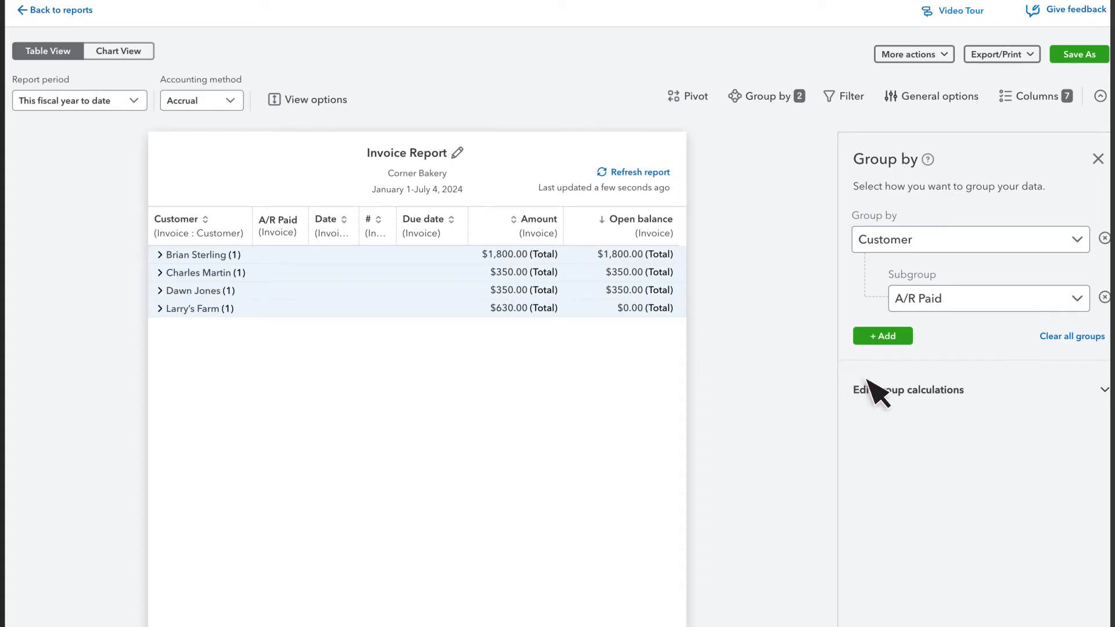
Step: View the group calculation options, then remove the A/R Paid subgroup
click(908, 390)
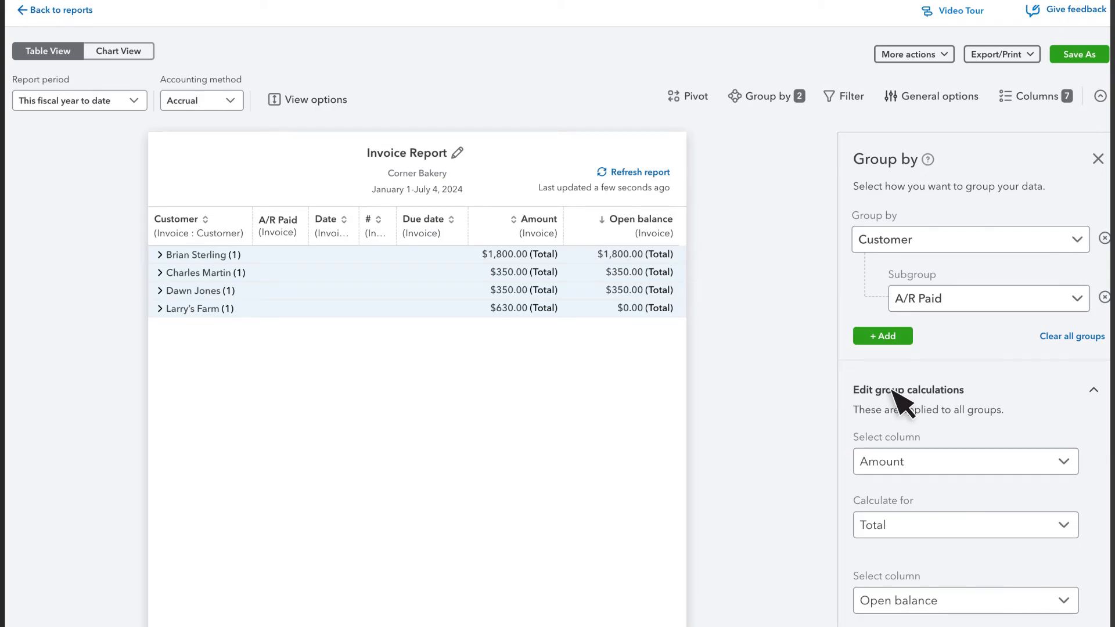
click(964, 524)
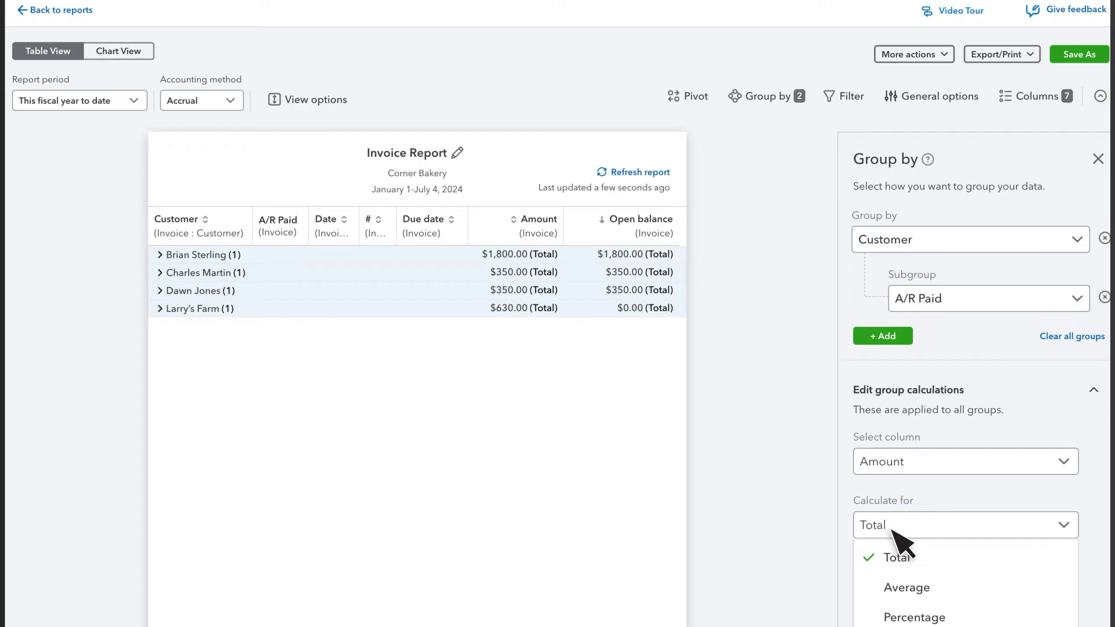
click(899, 557)
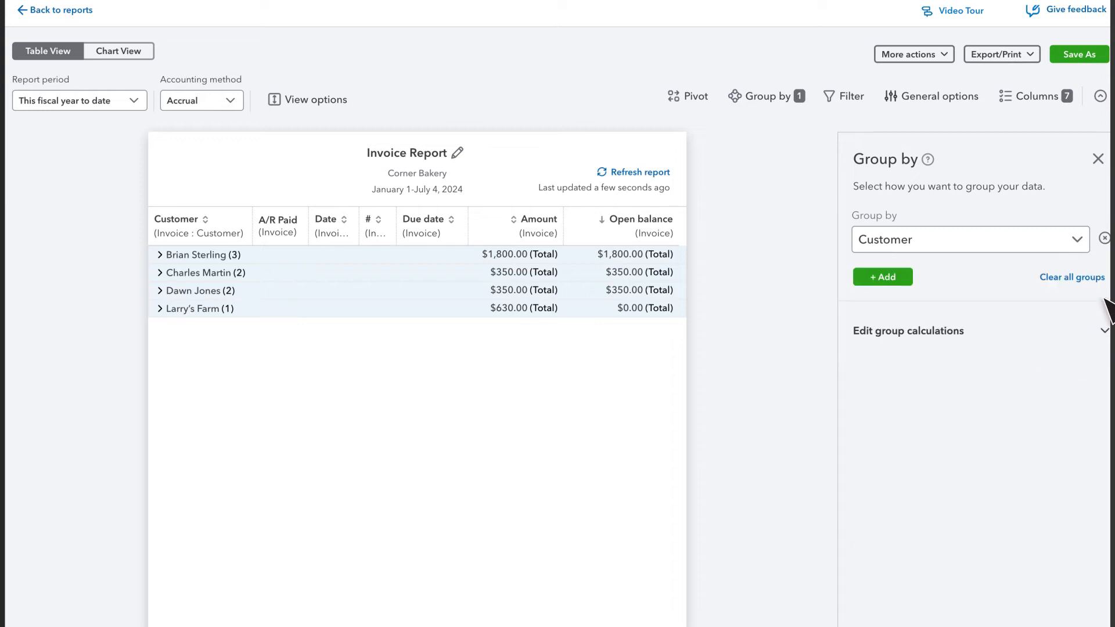
mouse_move(160, 146)
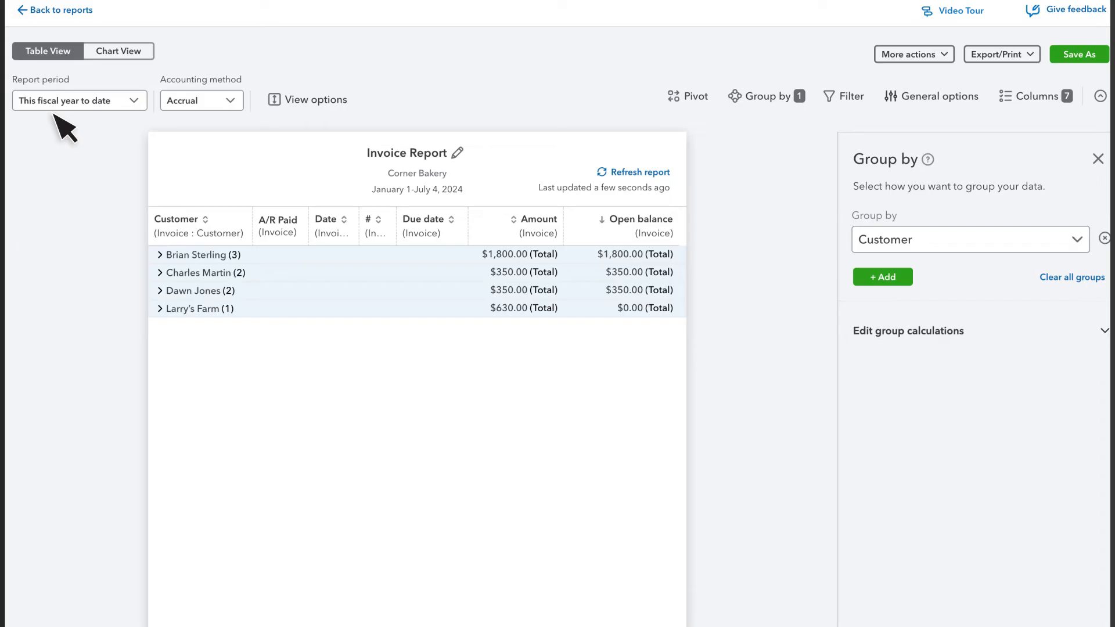
mouse_move(576, 114)
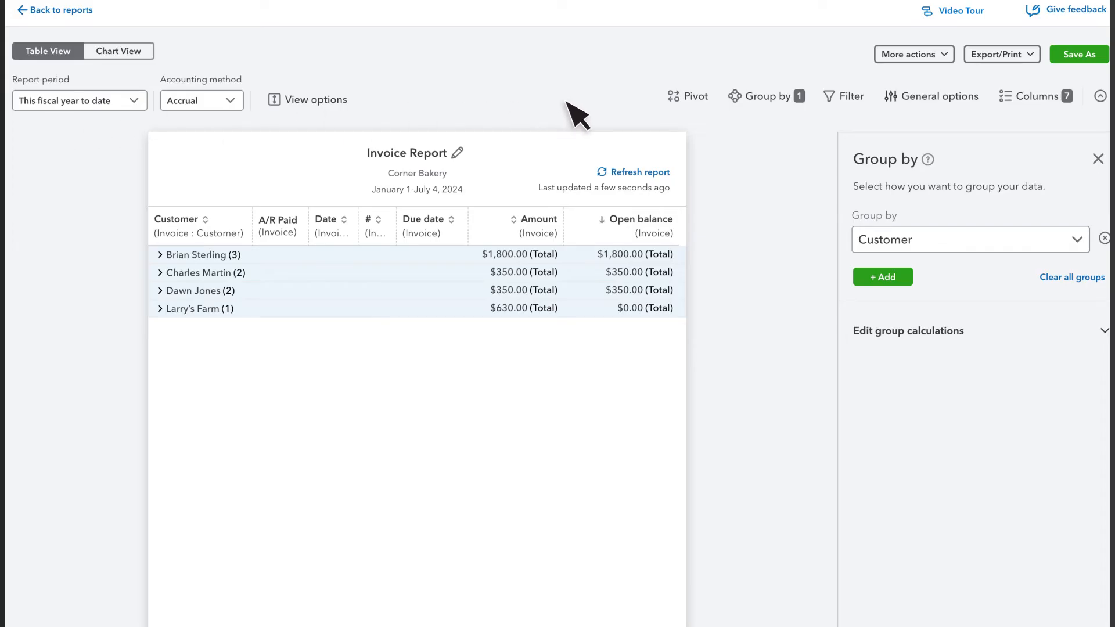
Step: Filter the report to show only invoices where A/R Paid equals Unpaid
click(850, 96)
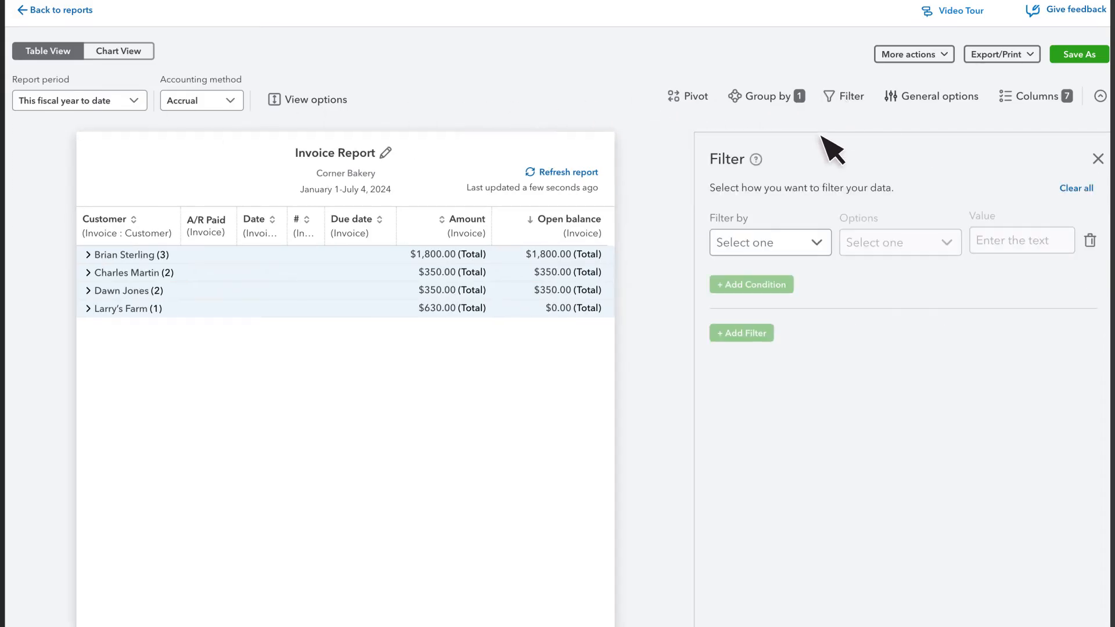
click(769, 243)
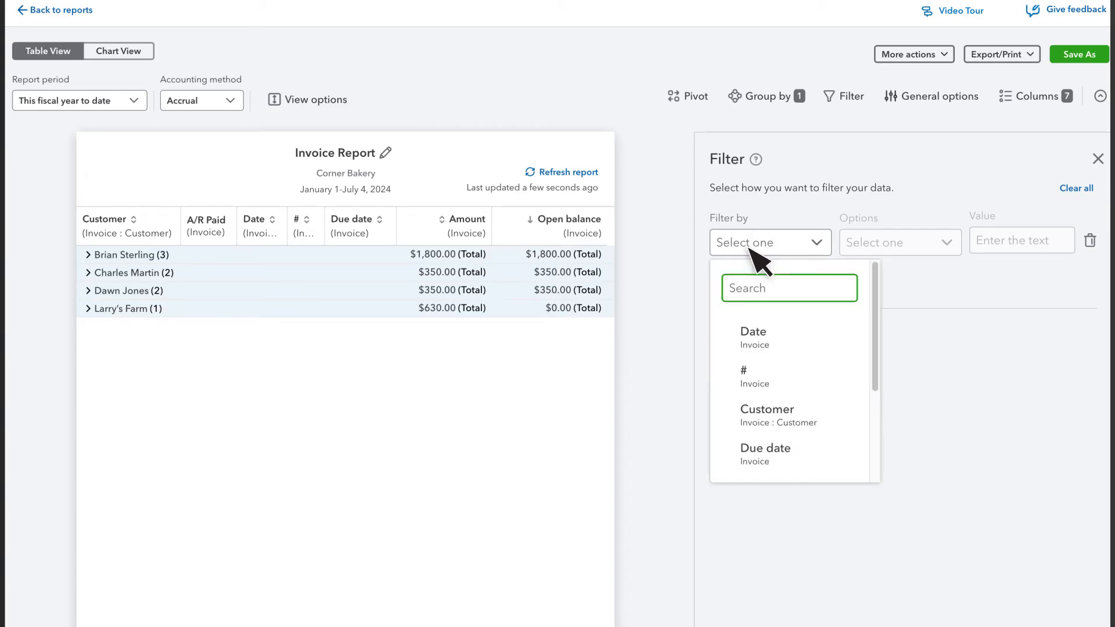
text(a/r paid)
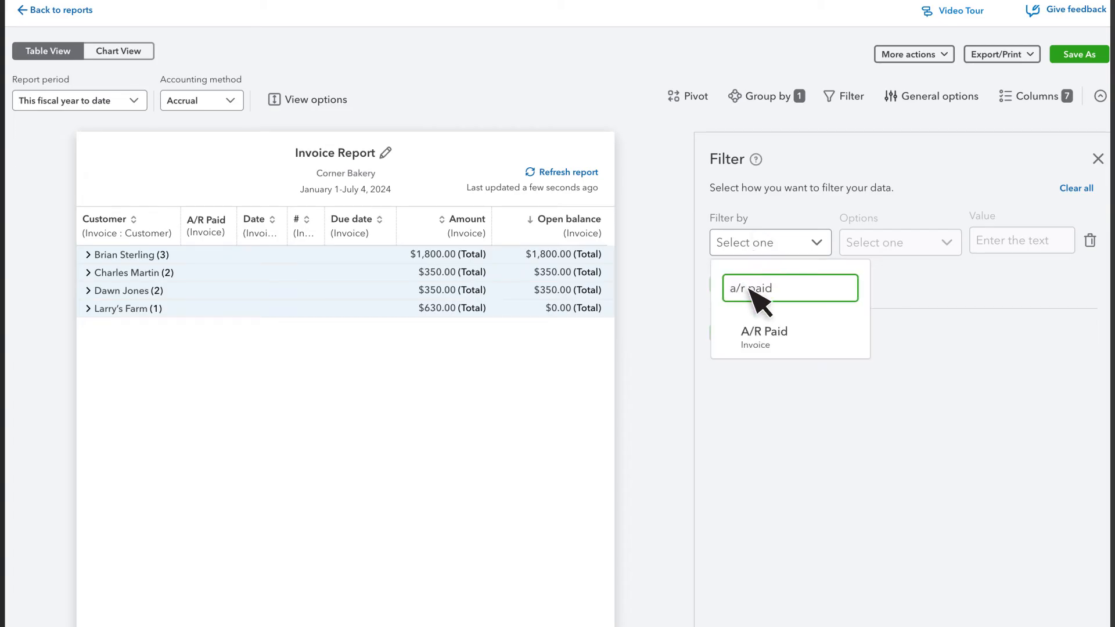
click(763, 336)
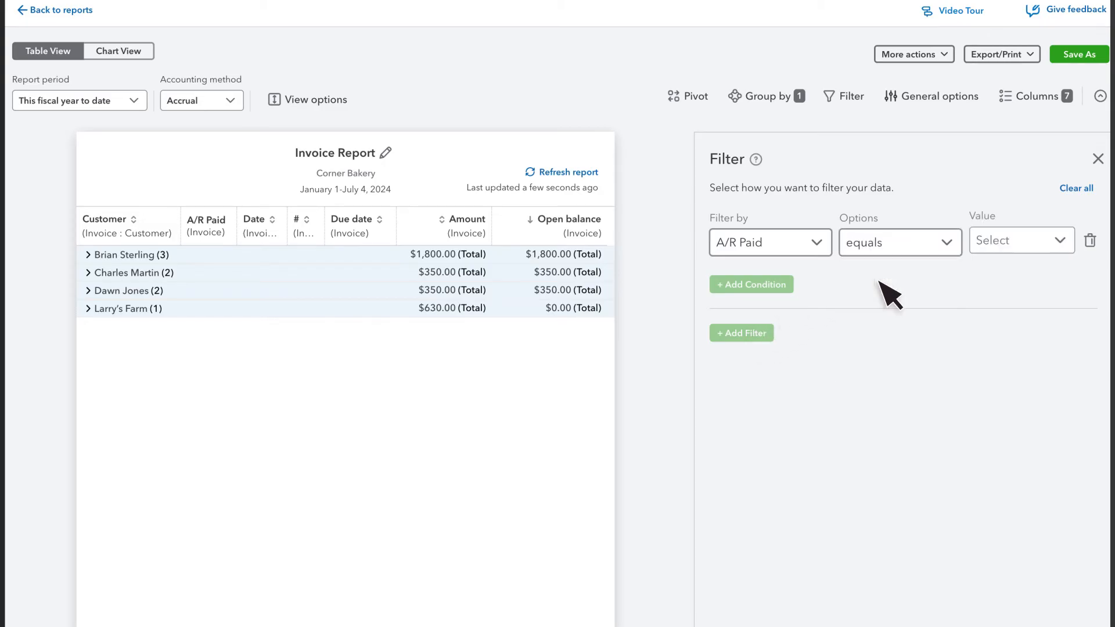
click(1020, 240)
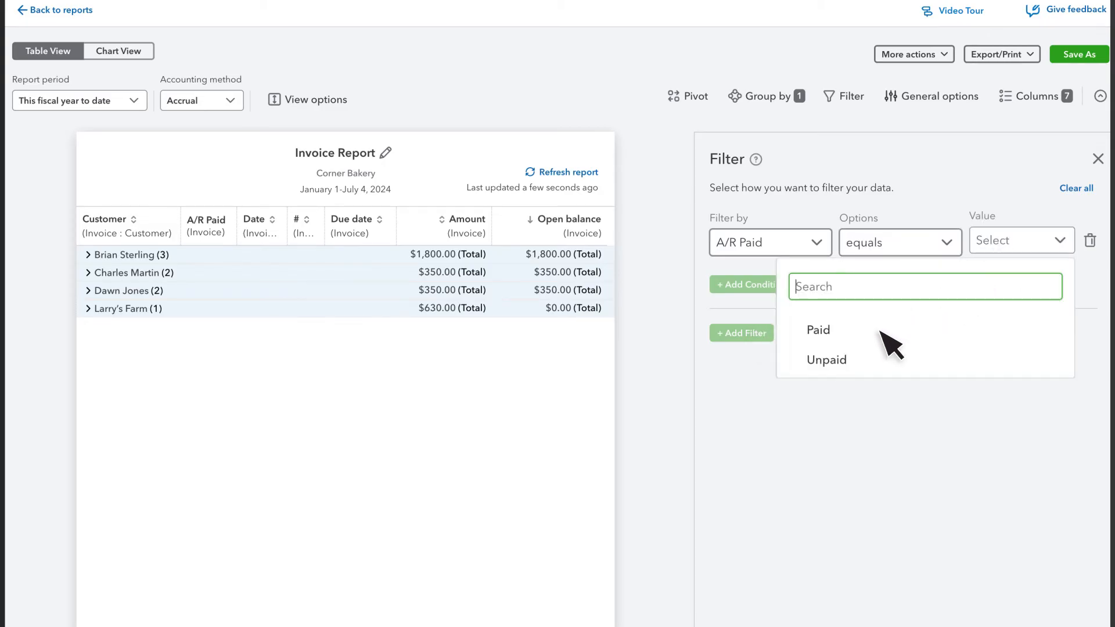
click(826, 359)
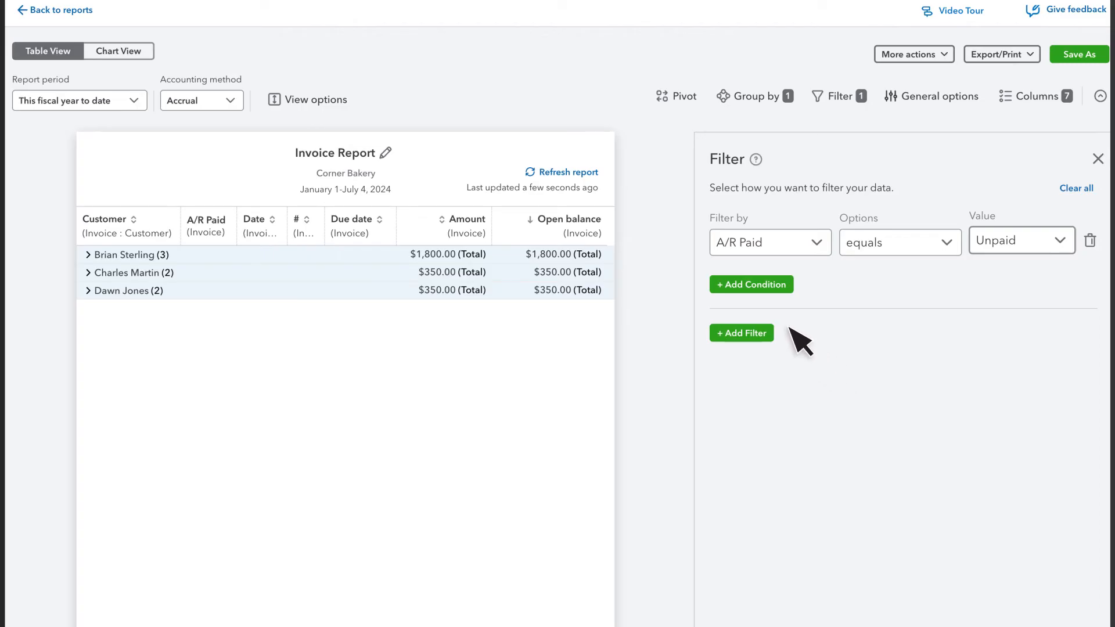
Step: Add a second filter condition on Amount with the value 10
click(750, 284)
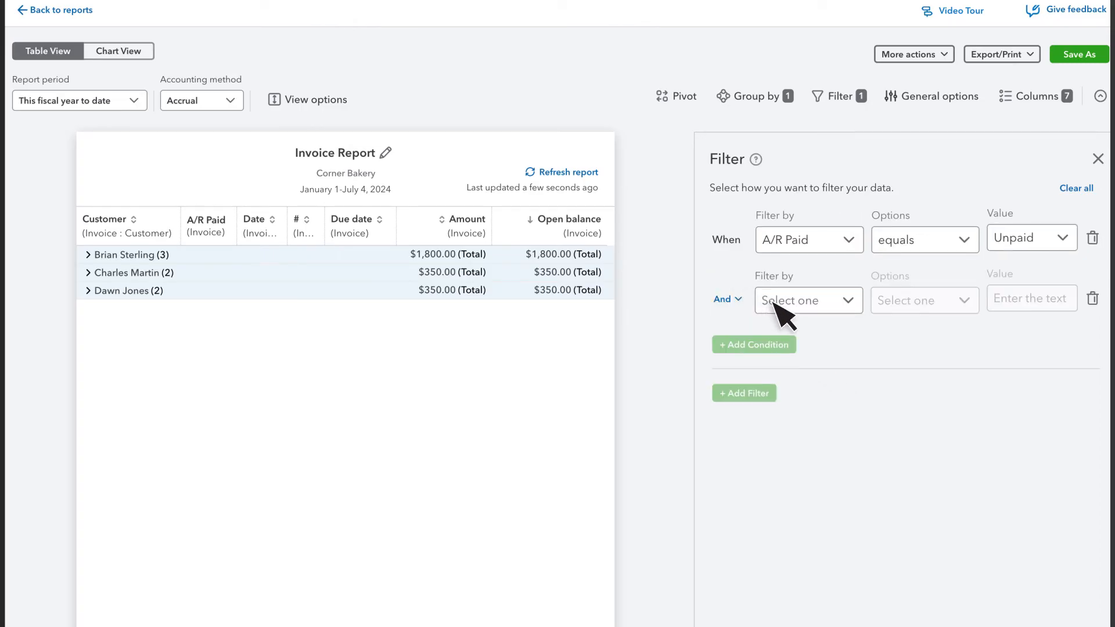
click(808, 300)
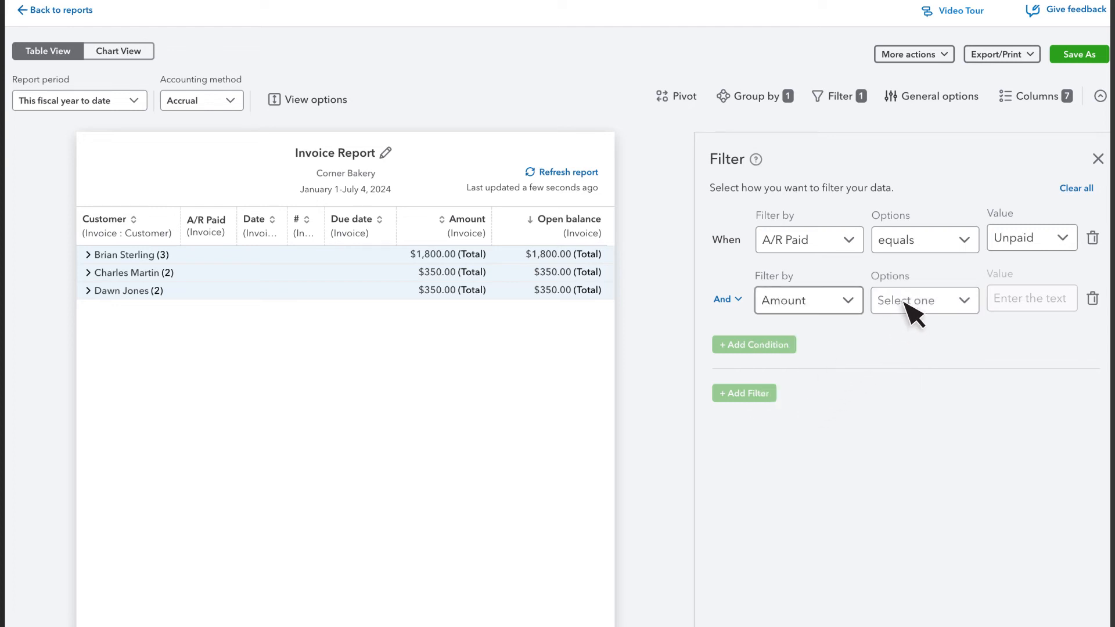
text(10)
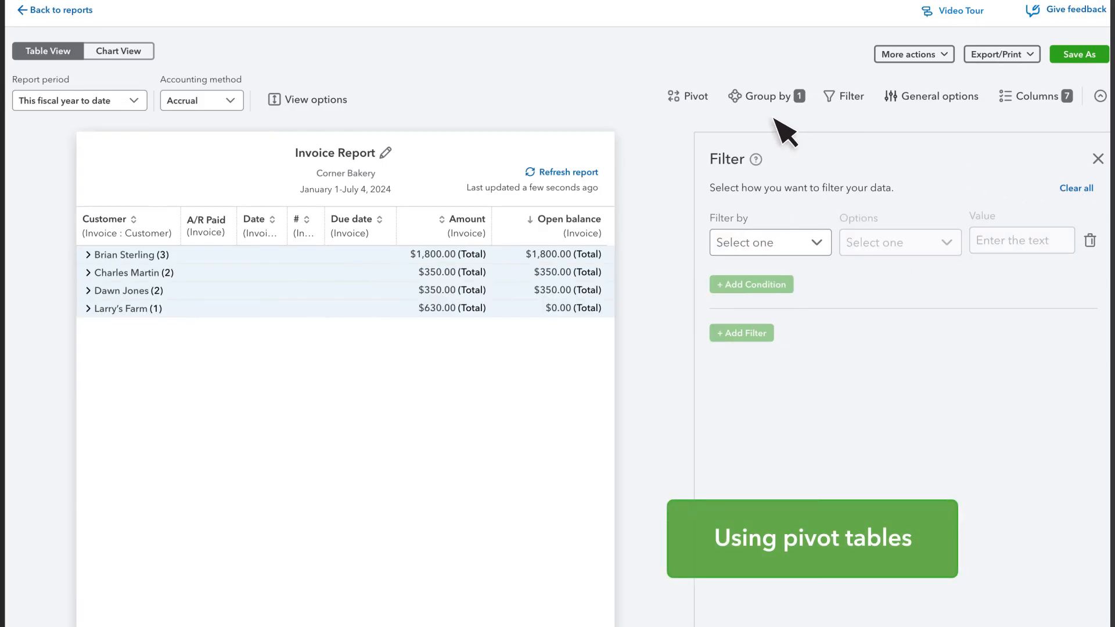
Step: Pivot the invoice report with Customer rows, A/R Paid columns and Amount values
click(688, 96)
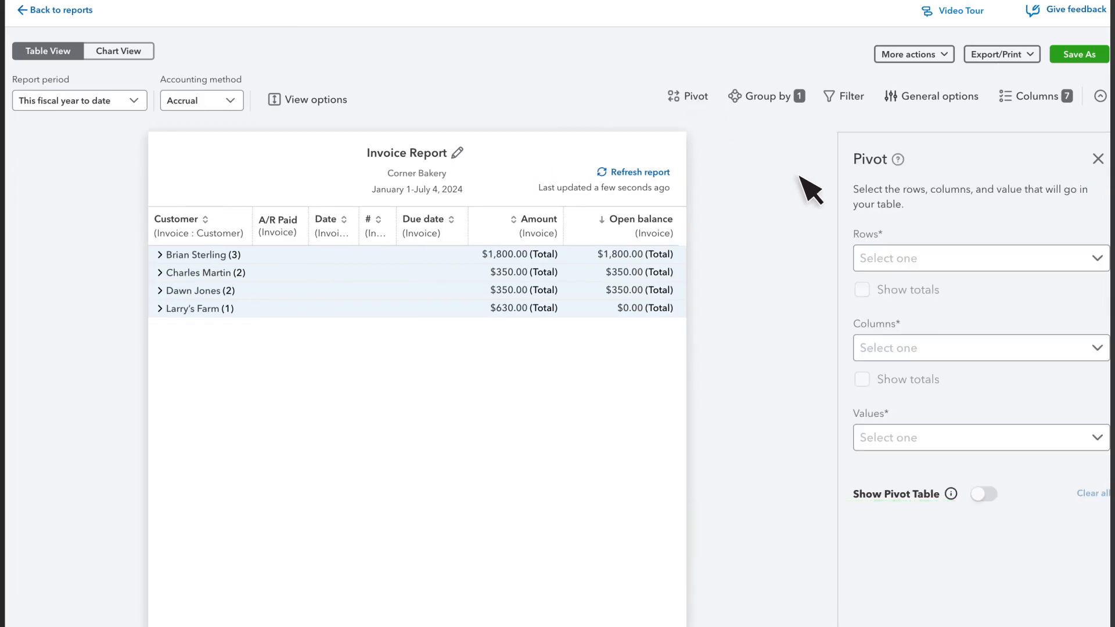
click(978, 258)
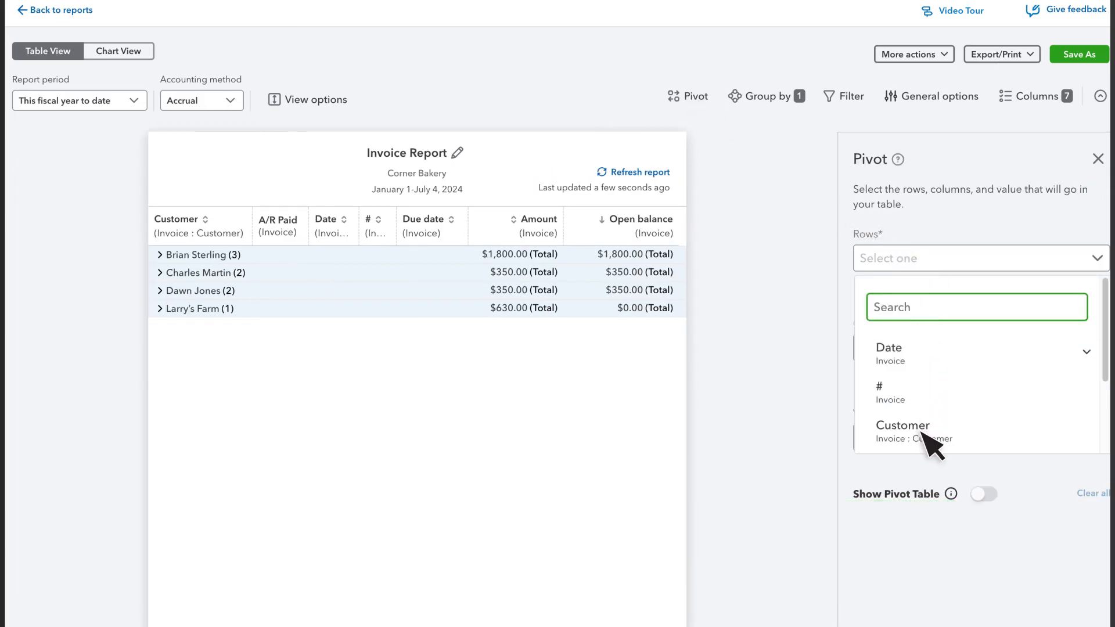
click(902, 430)
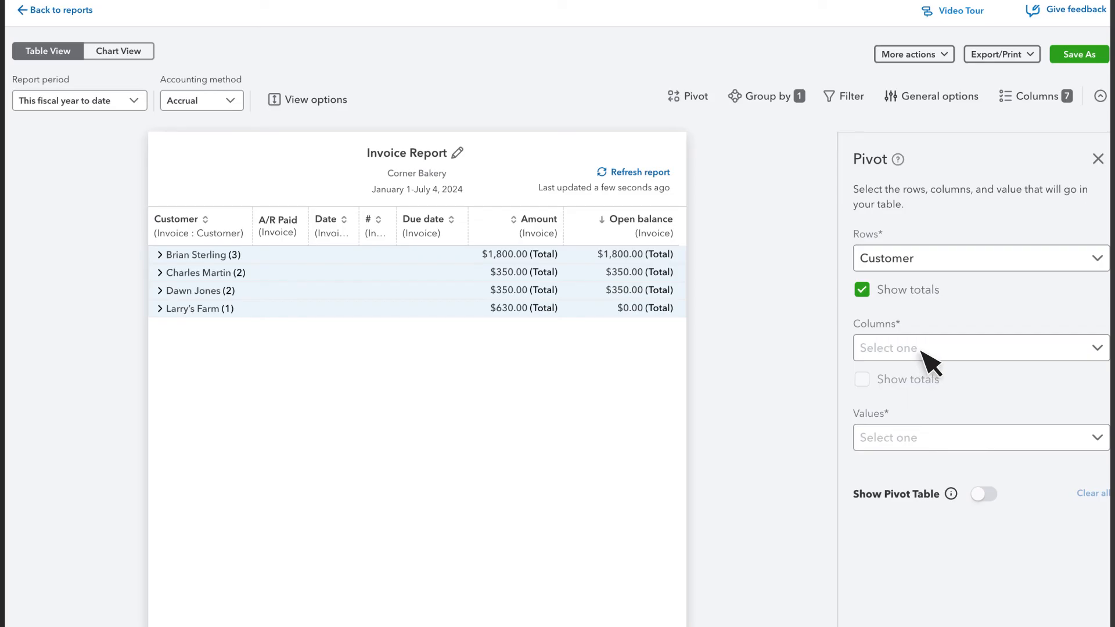
click(979, 347)
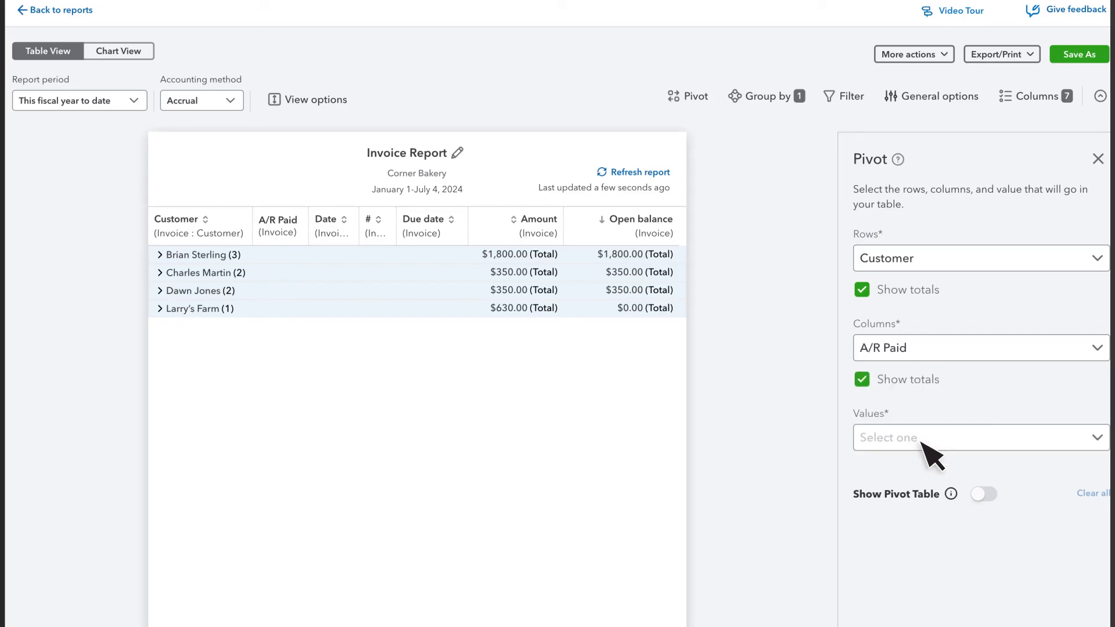
click(978, 436)
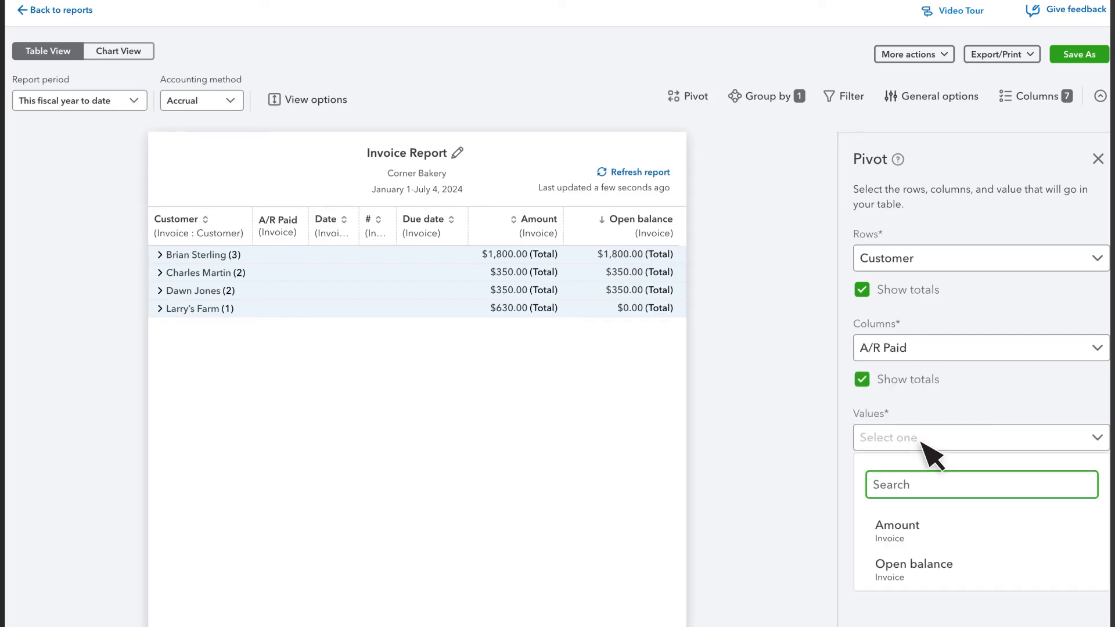
click(896, 525)
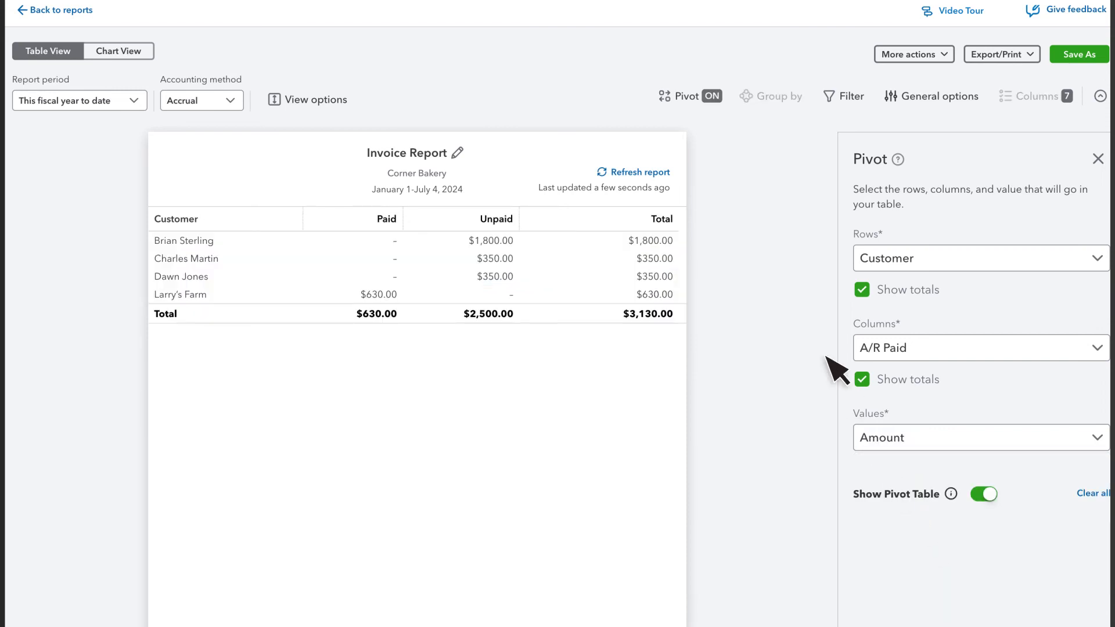
click(687, 95)
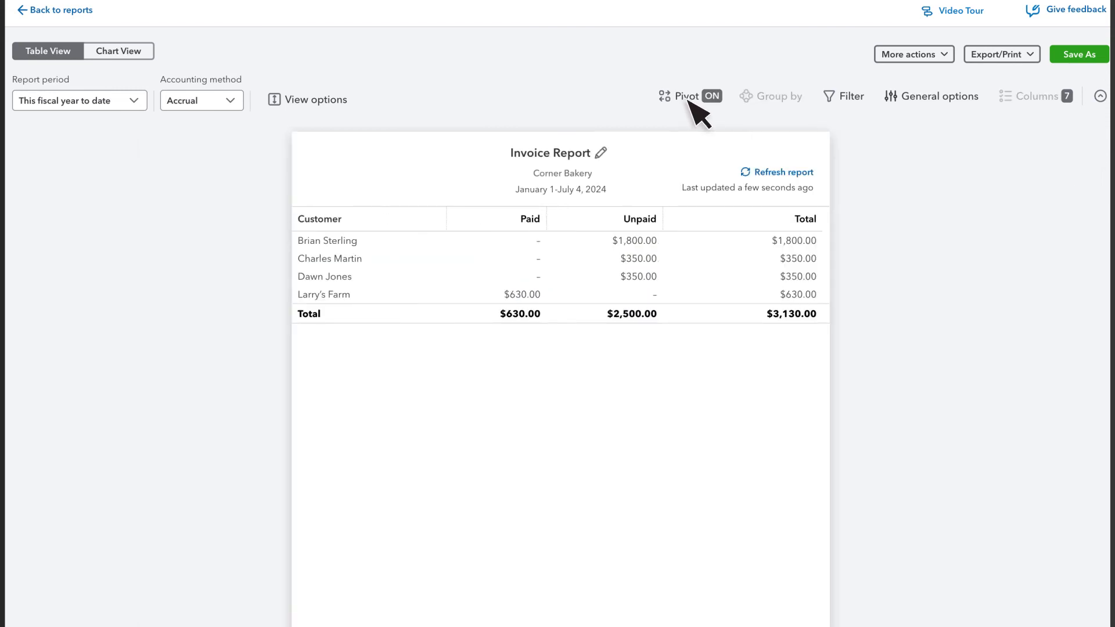
mouse_move(382, 307)
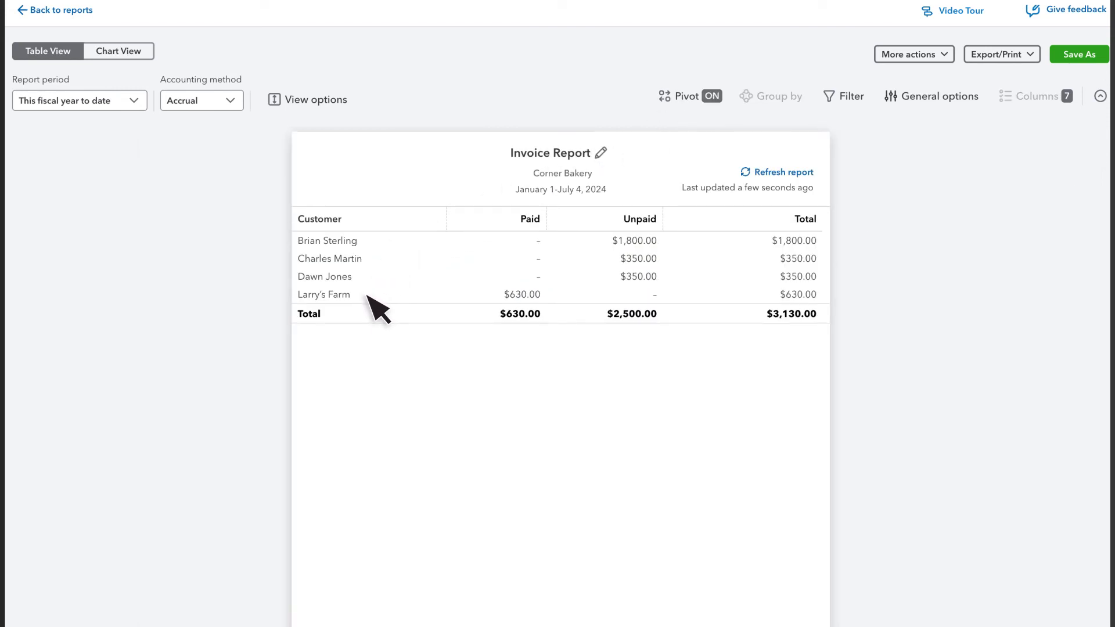
mouse_move(637, 241)
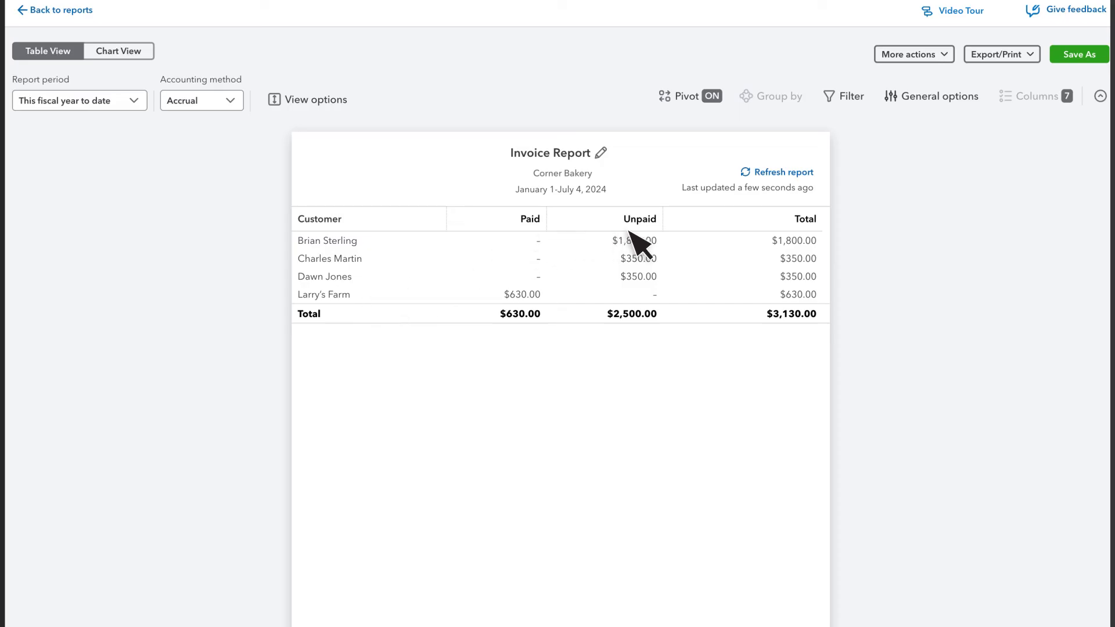
mouse_move(667, 248)
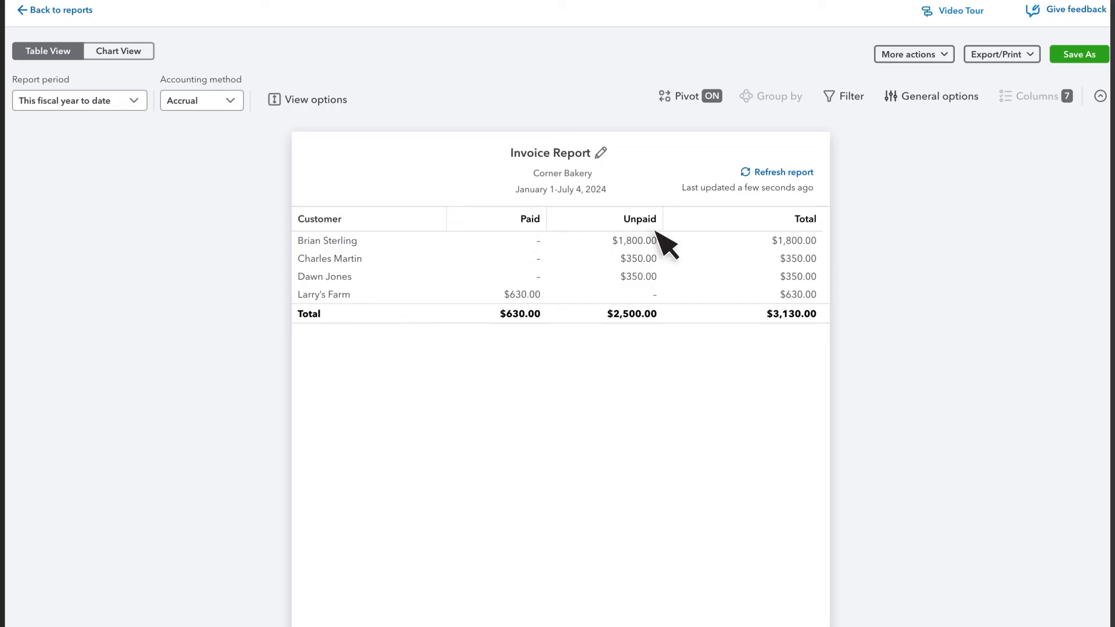
Step: Browse the report's More actions and Export/Print menus (Excel, CSV, PDF)
click(912, 54)
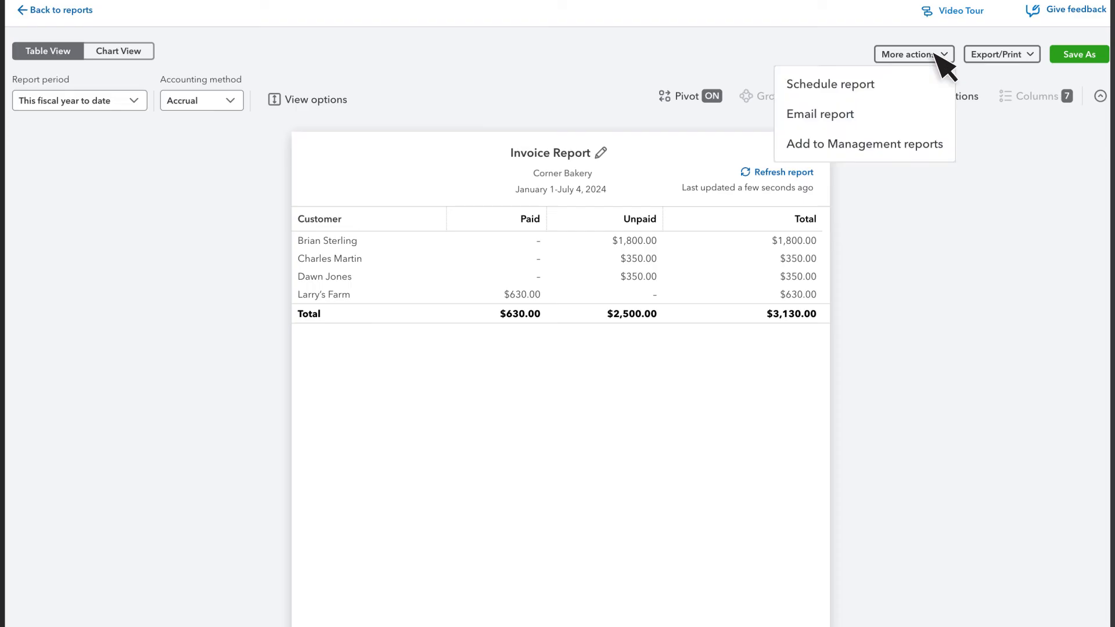
mouse_move(850, 104)
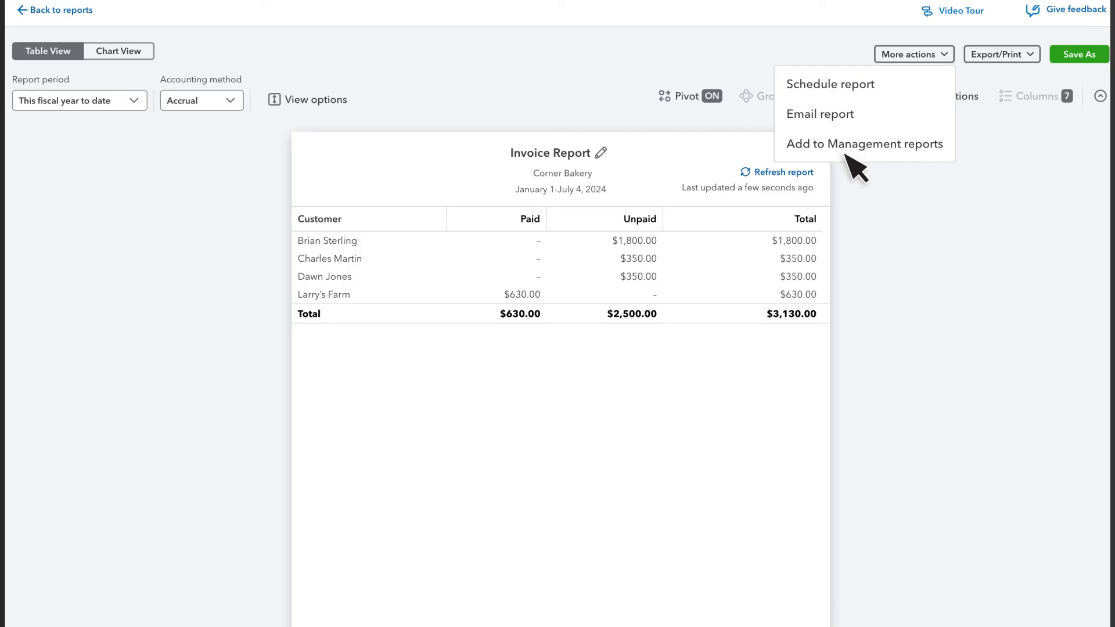
click(996, 54)
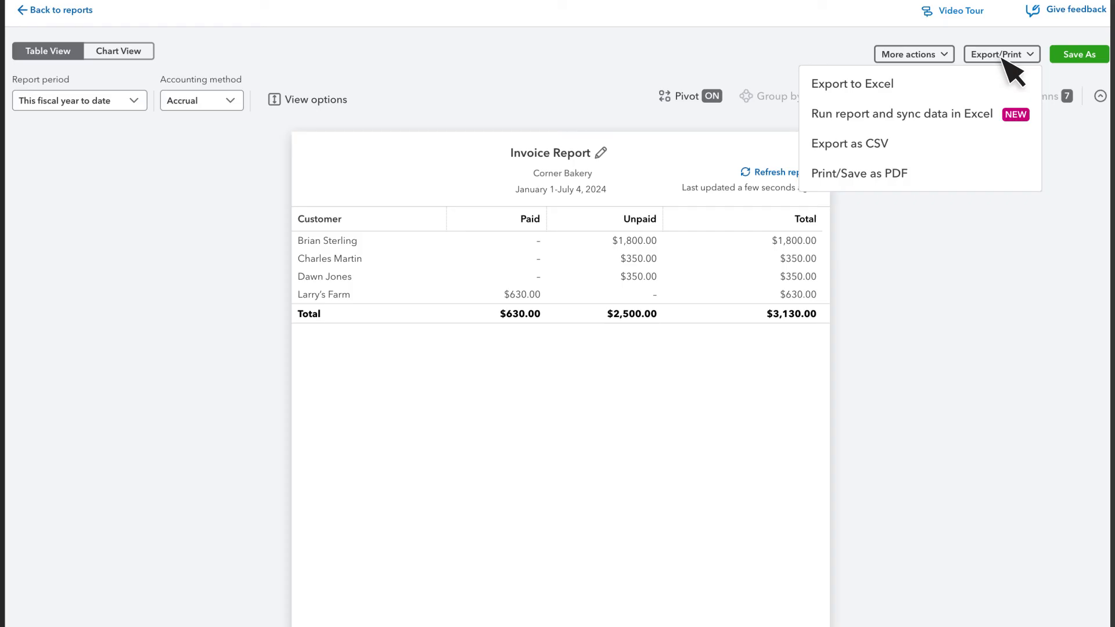
mouse_move(609, 168)
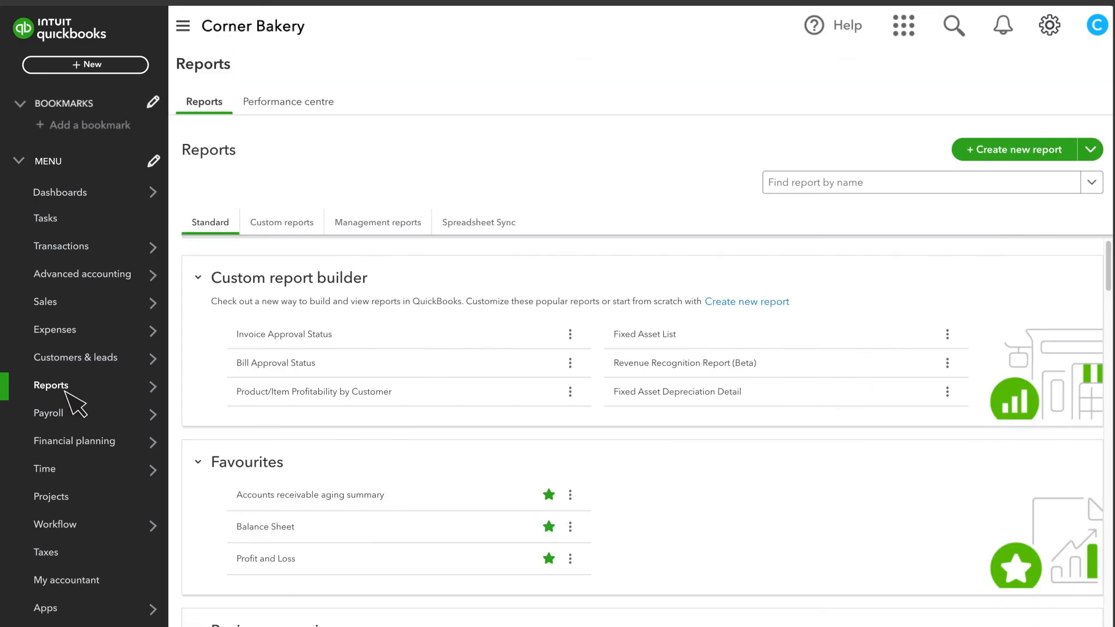
Step: Open the saved 'Invoices by customer' report from the Custom reports list
click(281, 222)
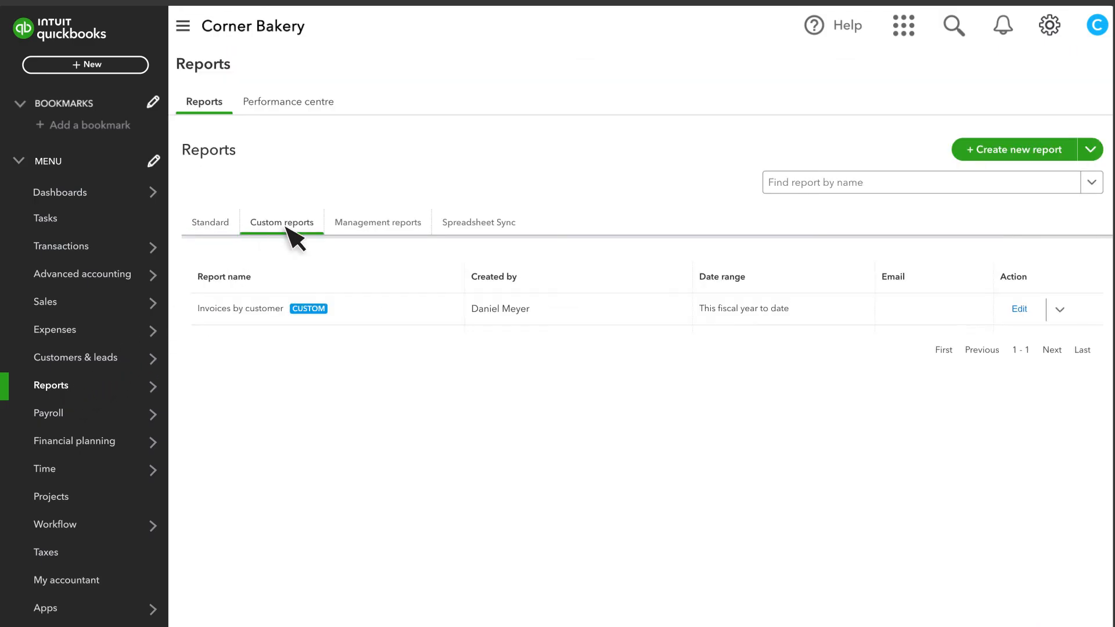
click(240, 308)
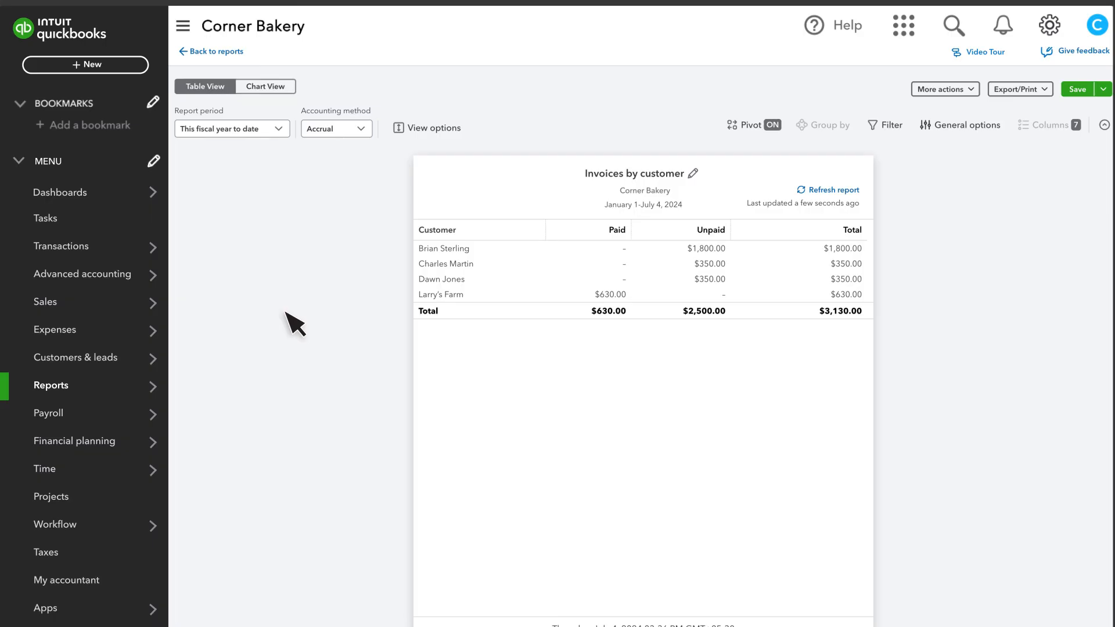